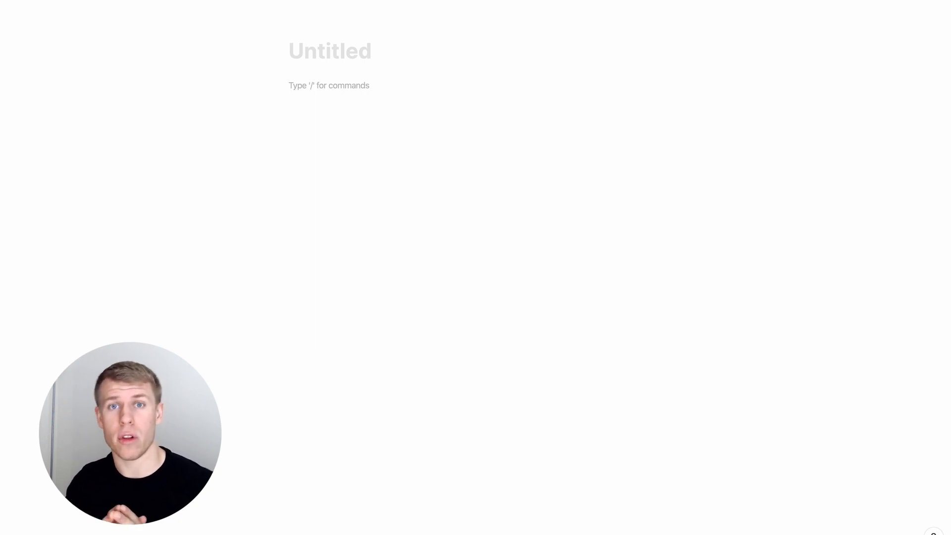
- Title the blank page 'Master Tag Database' and make it a gallery database
left_click(330, 51)
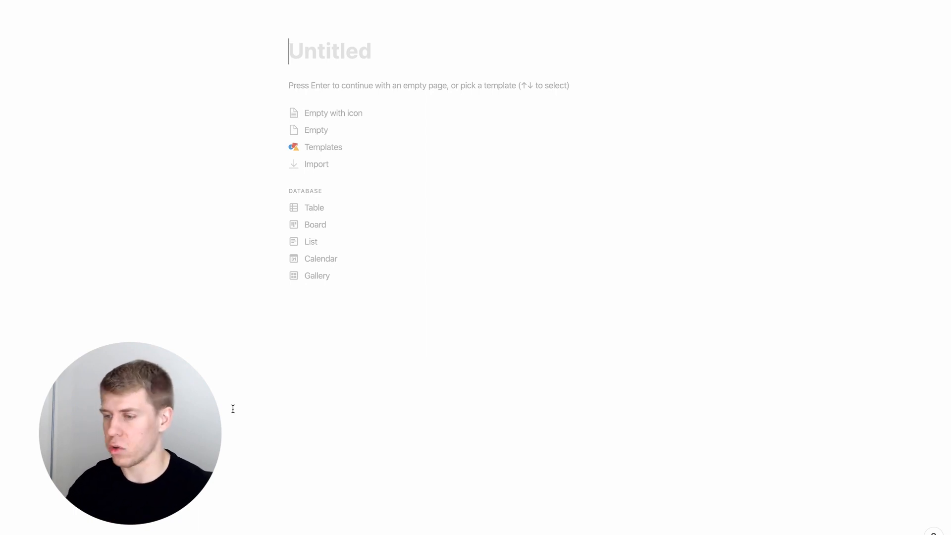
type("MAs")
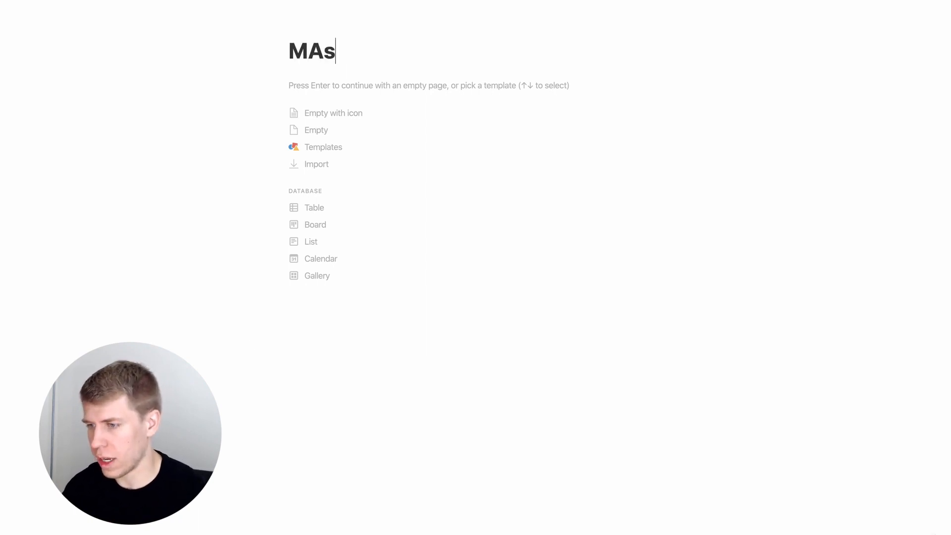
type("Master Tag Database")
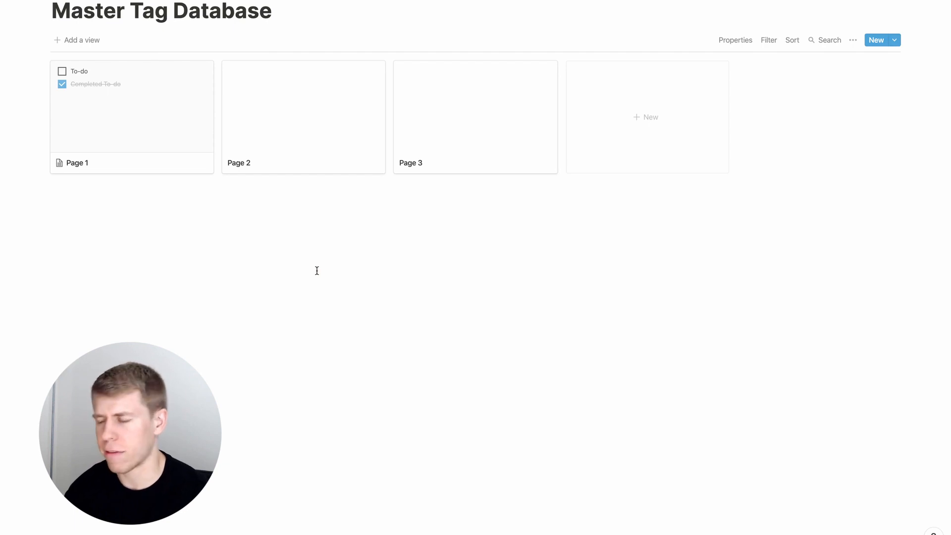
mouse_move(769, 253)
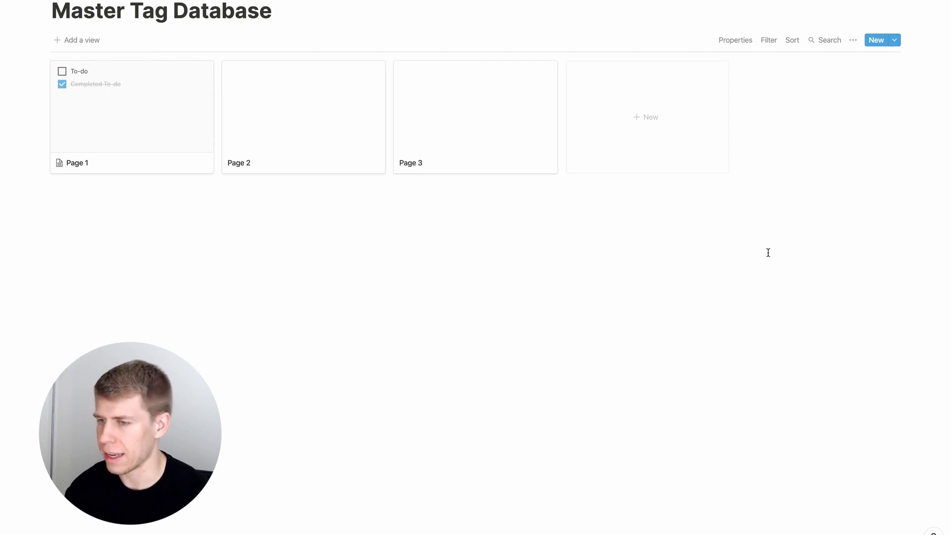
- Set the gallery's card size to Small and card preview to None
left_click(854, 40)
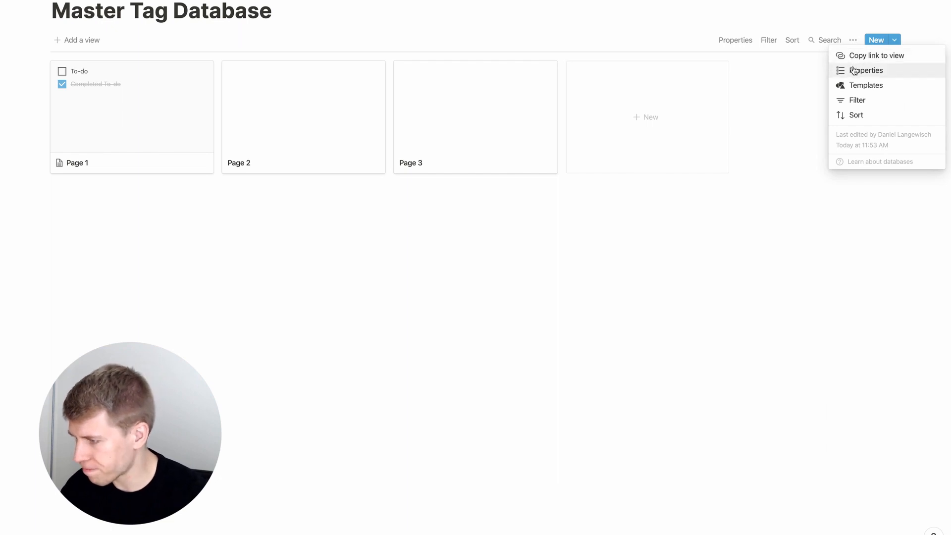
left_click(866, 71)
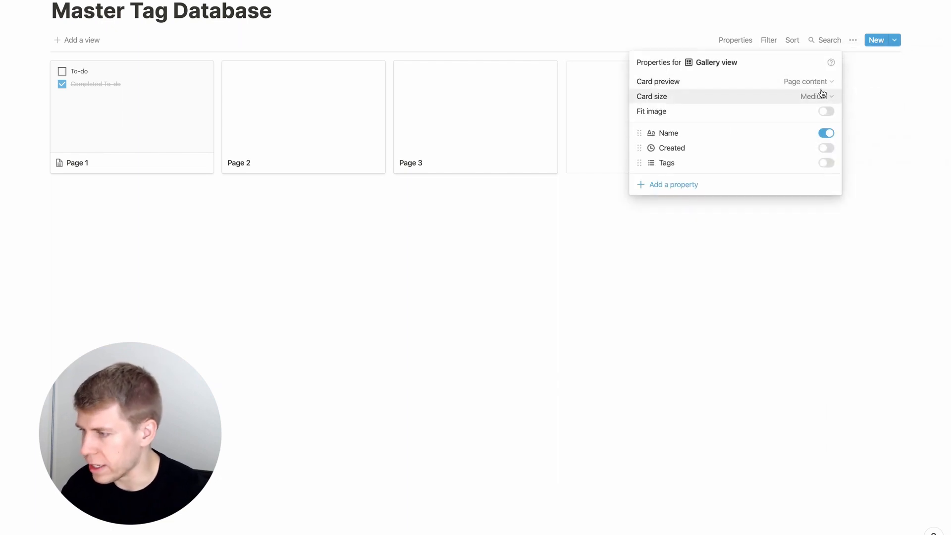
left_click(816, 96)
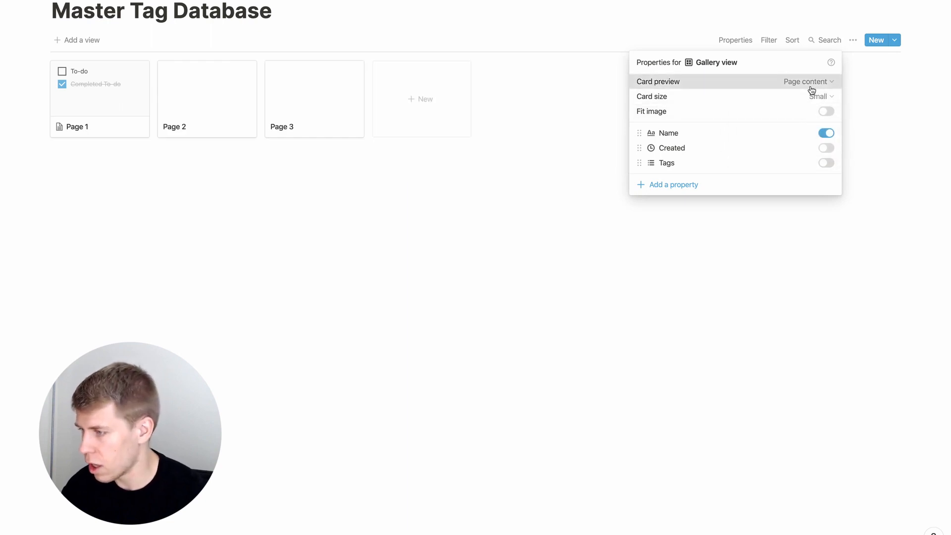
left_click(807, 82)
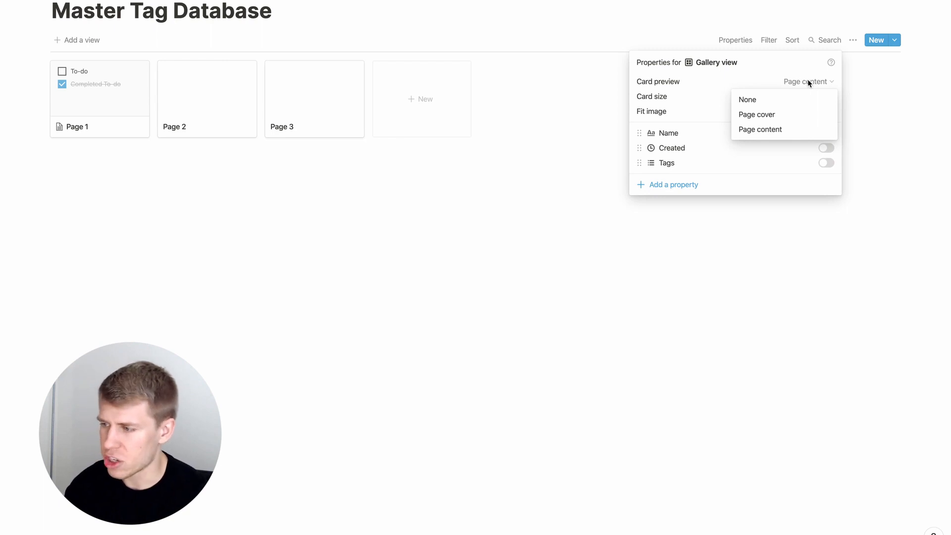
left_click(747, 99)
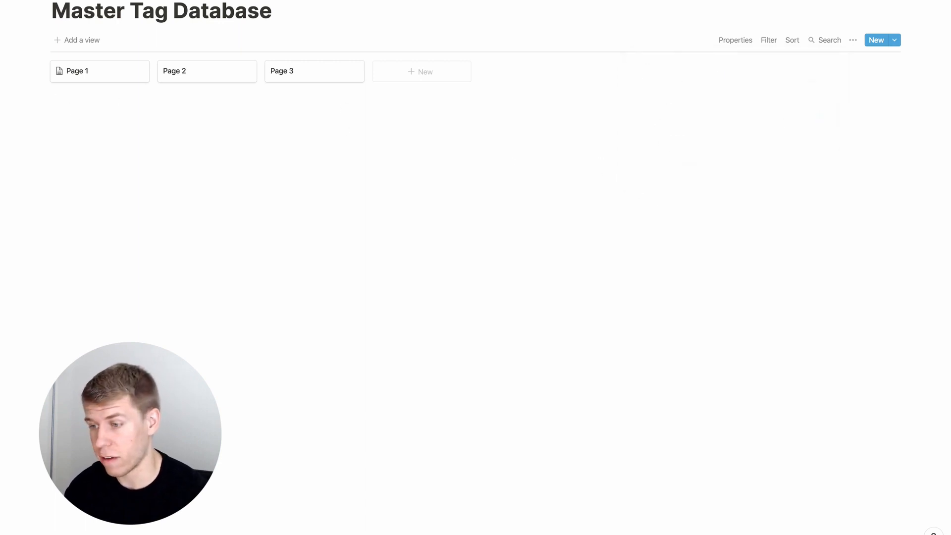
mouse_move(133, 78)
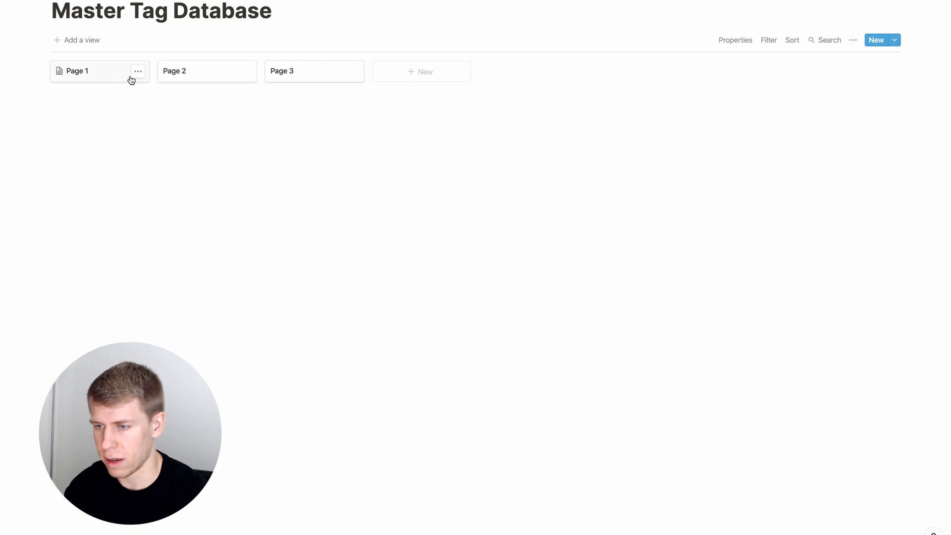
- Delete the placeholder Page 1 card from the gallery
left_click(137, 71)
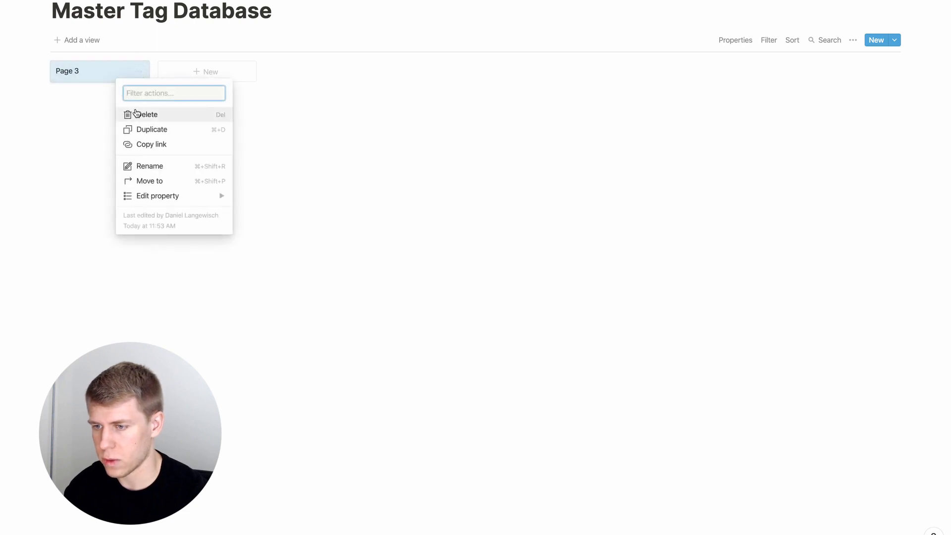
left_click(147, 114)
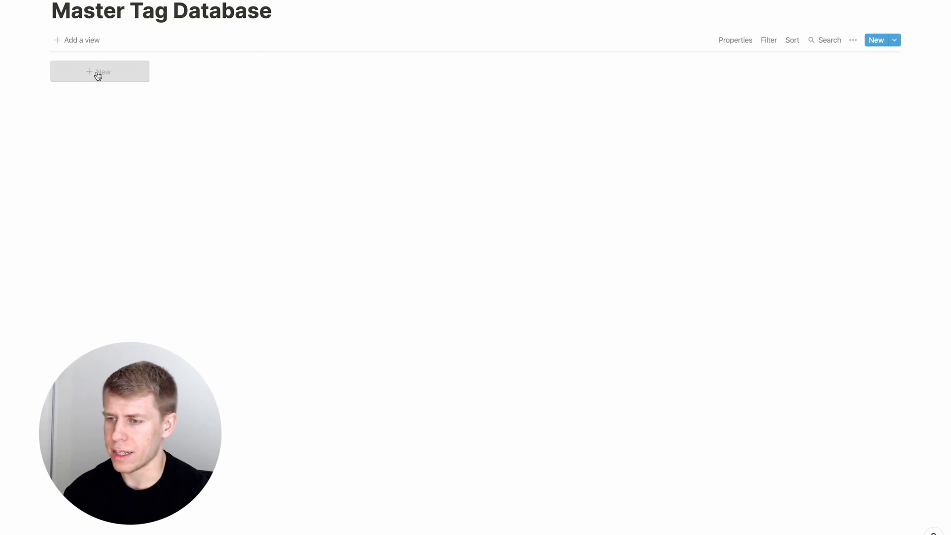
- Add an 'Investing' tag page with a dollar sign icon
left_click(99, 72)
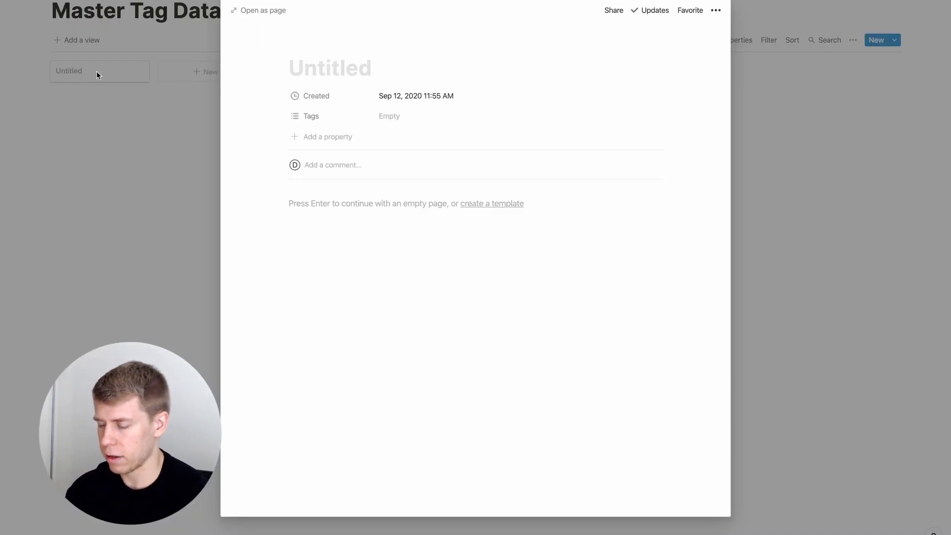
type("Investing")
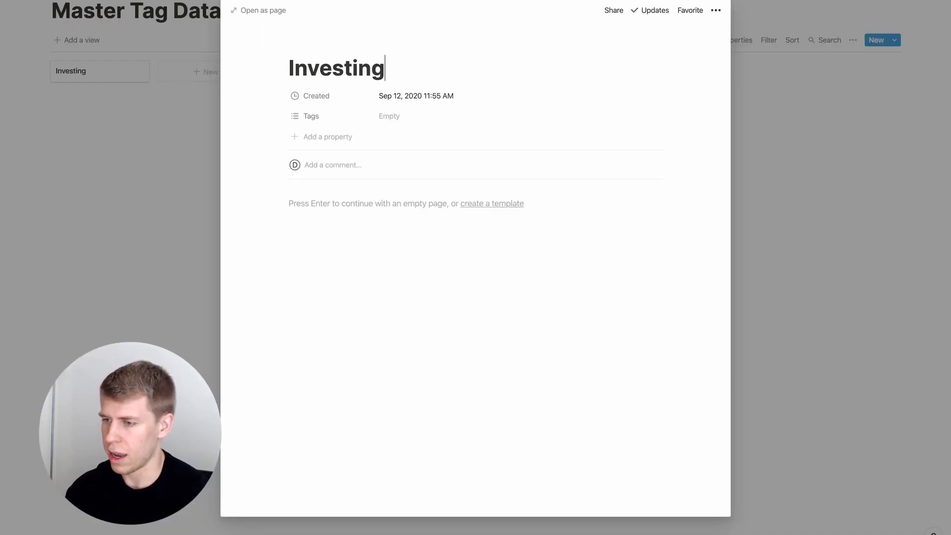
mouse_move(322, 38)
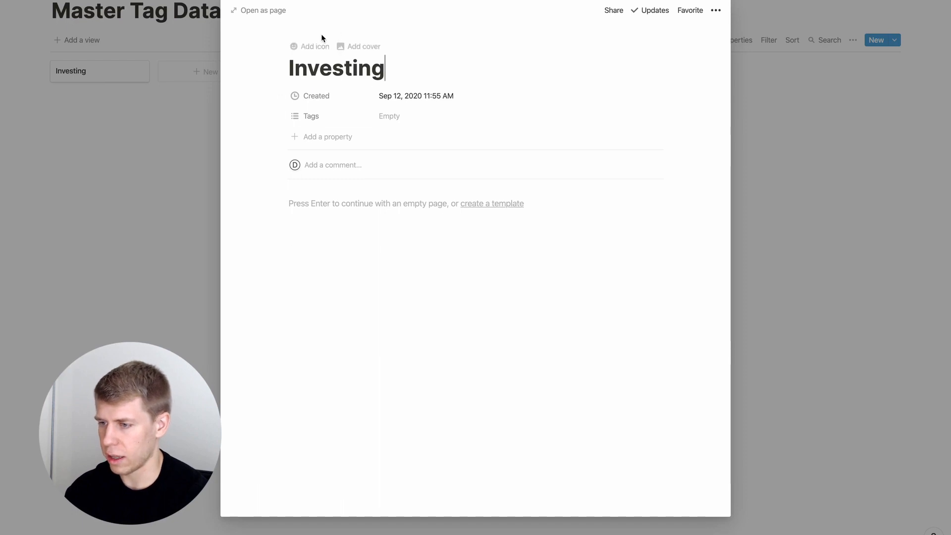
left_click(315, 46)
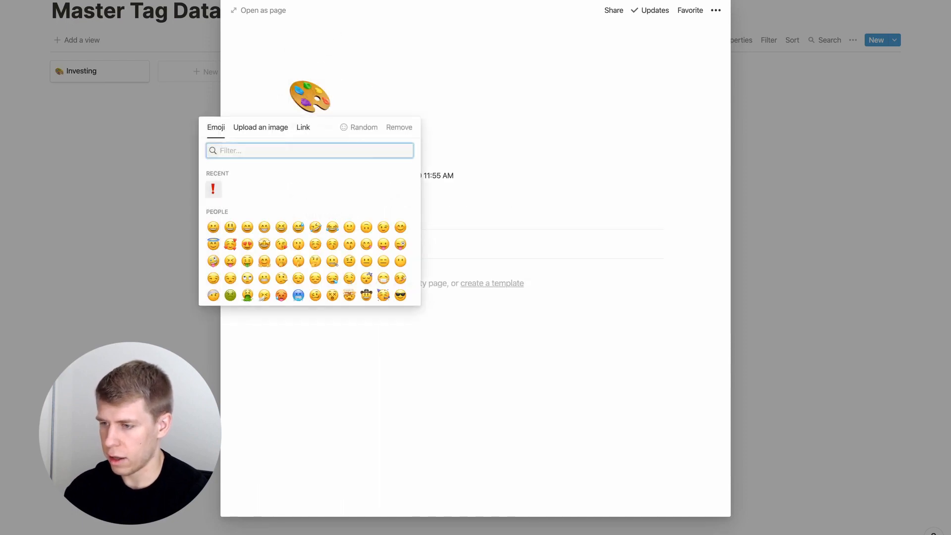
type("money")
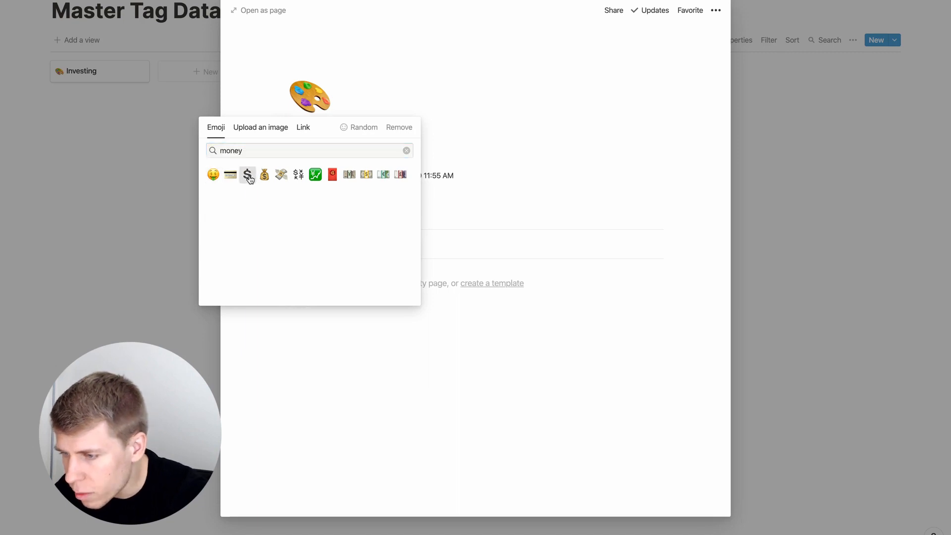
left_click(247, 175)
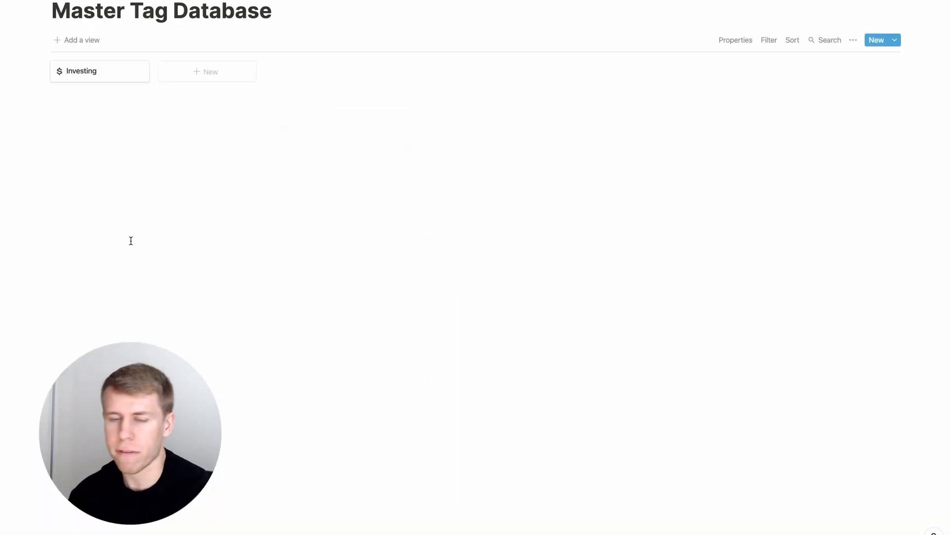
mouse_move(218, 75)
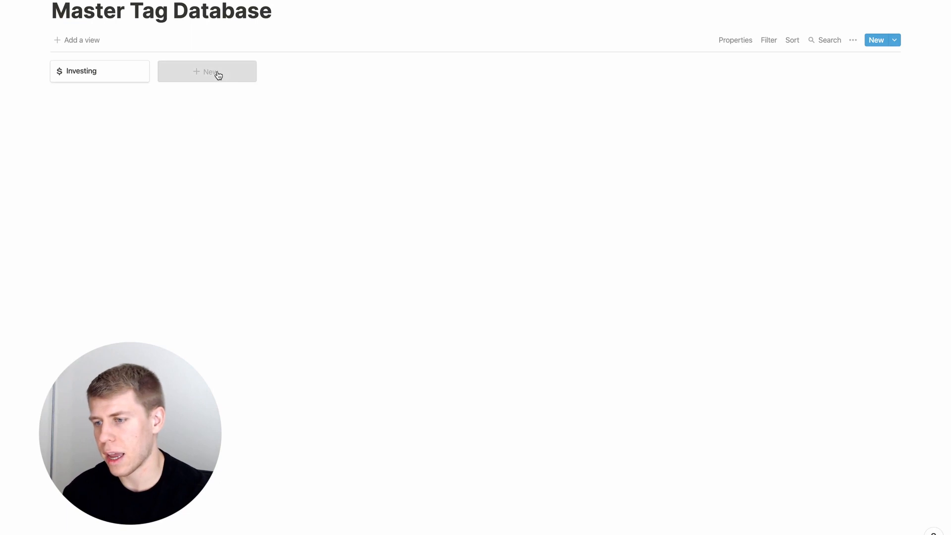
- Add the Finance tag page with a money bag icon
left_click(207, 71)
type("Finance")
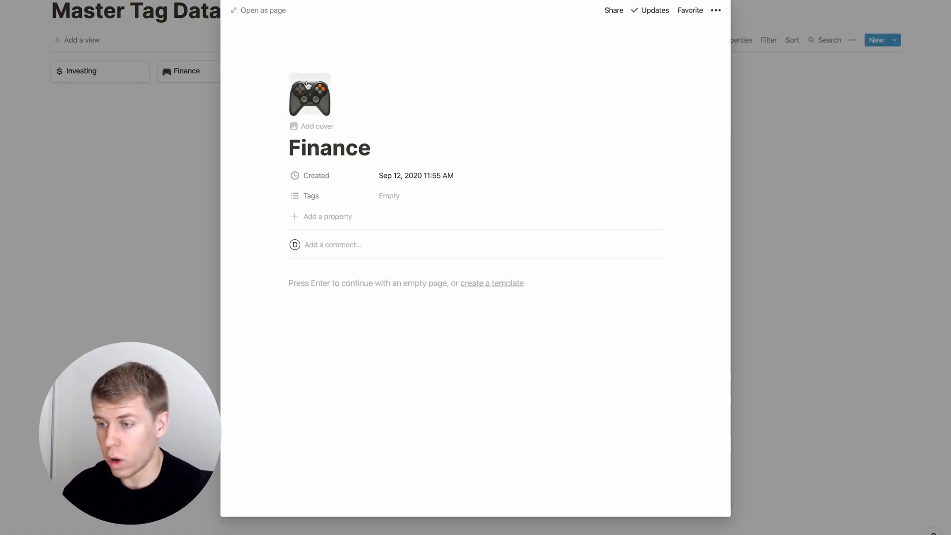
type("mone")
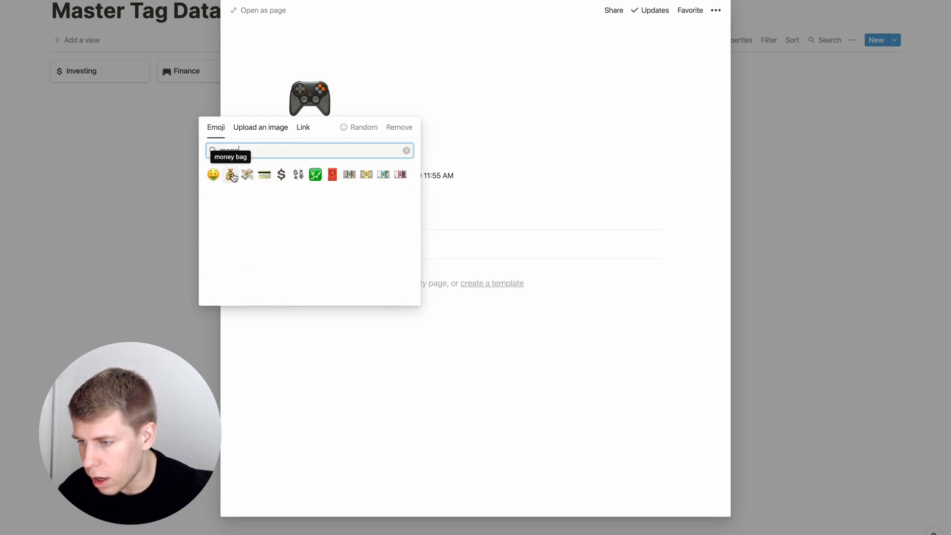
left_click(231, 175)
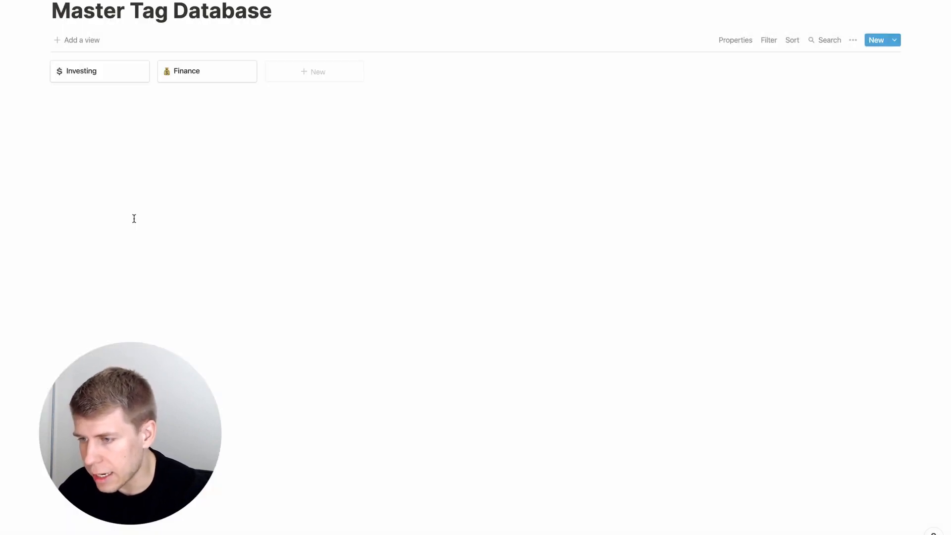
- Add a 'Management' tag page to the gallery
left_click(876, 39)
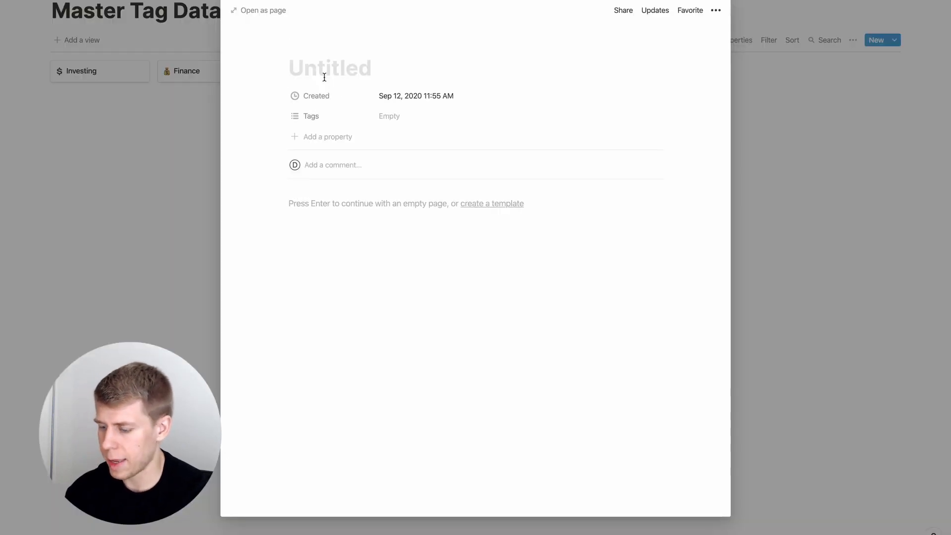
type("Management")
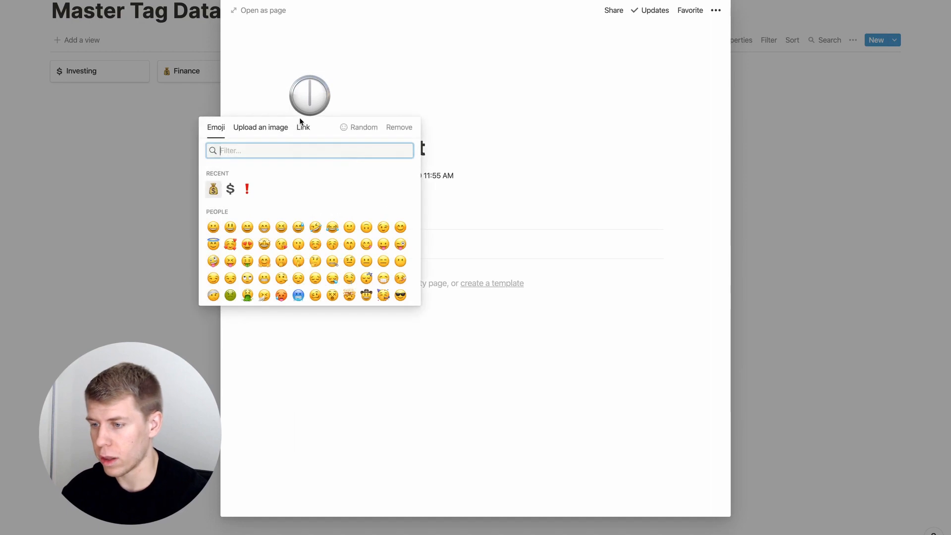
scroll("down", 3)
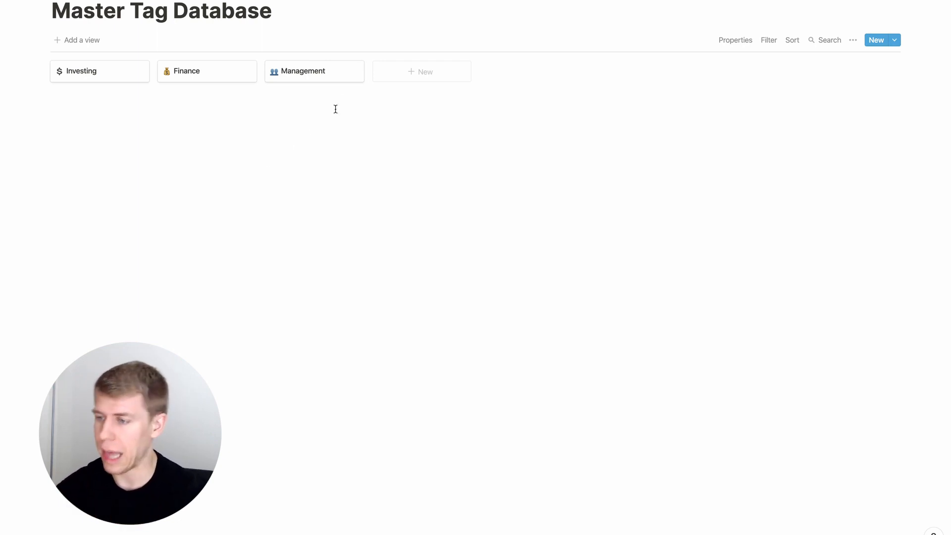
- Add a 'Mental Health' tag page and start choosing its emoji icon
left_click(876, 39)
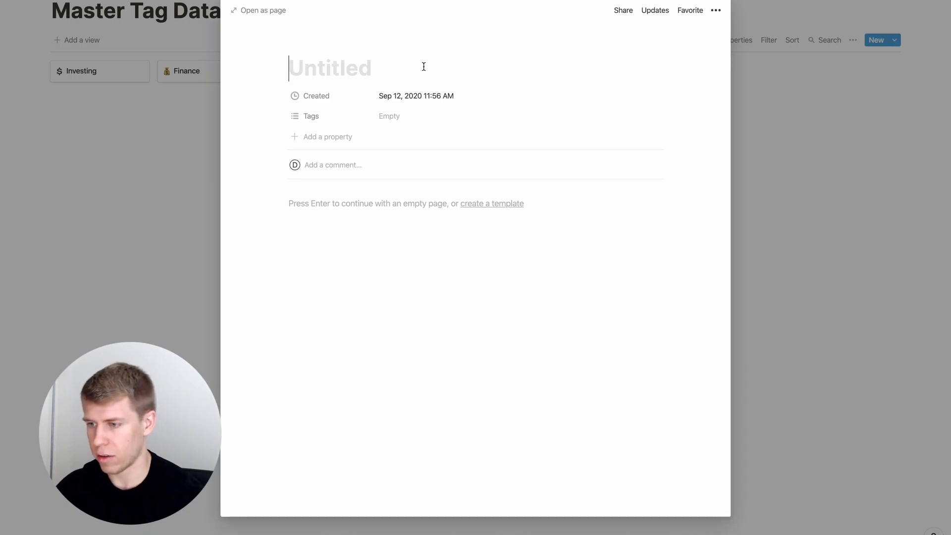
type("Mettal")
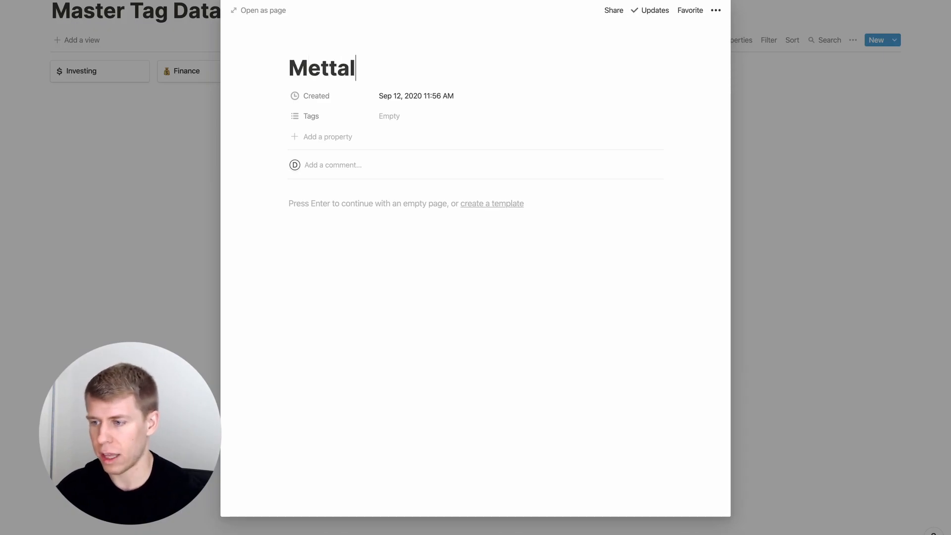
type("Mental S")
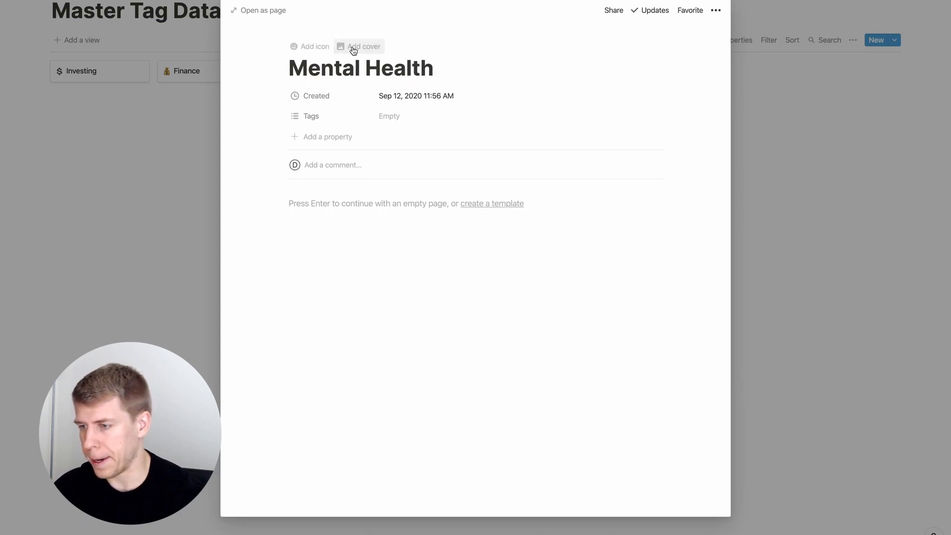
left_click(315, 46)
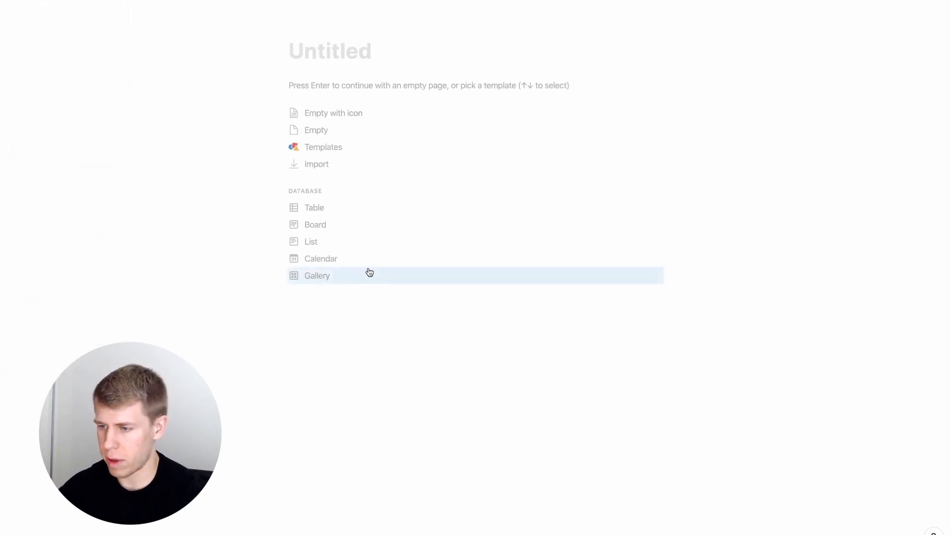
mouse_move(349, 213)
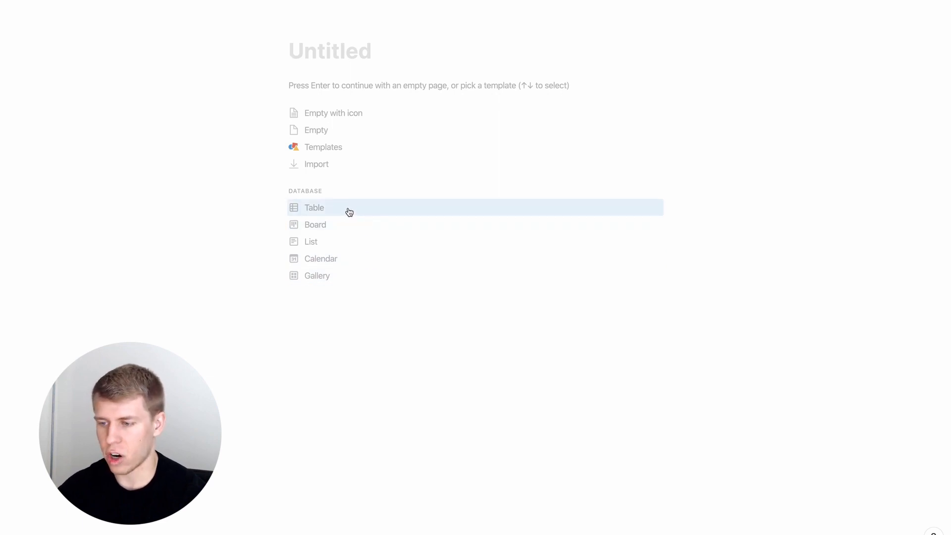
- Turn the new page into the 'Master Notes Database' table
left_click(314, 208)
type("Master Notes")
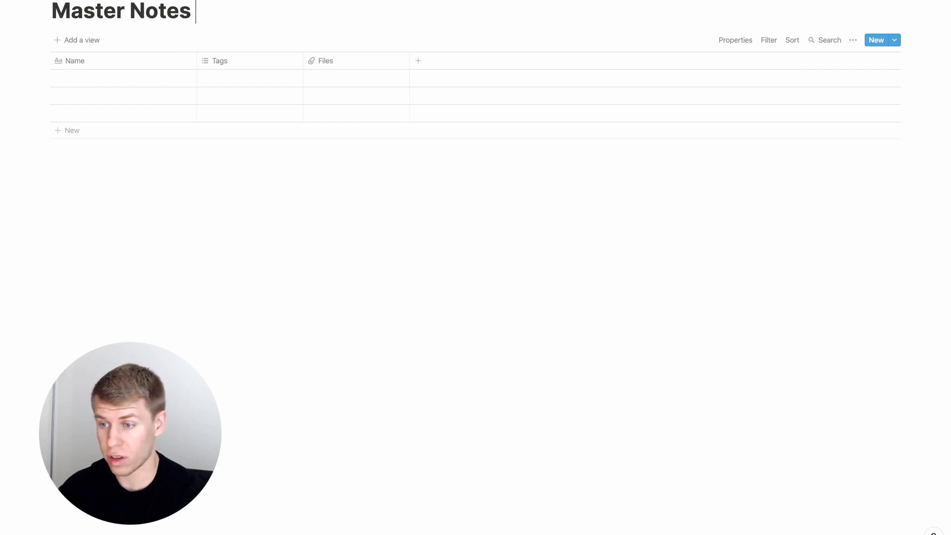
type("Database")
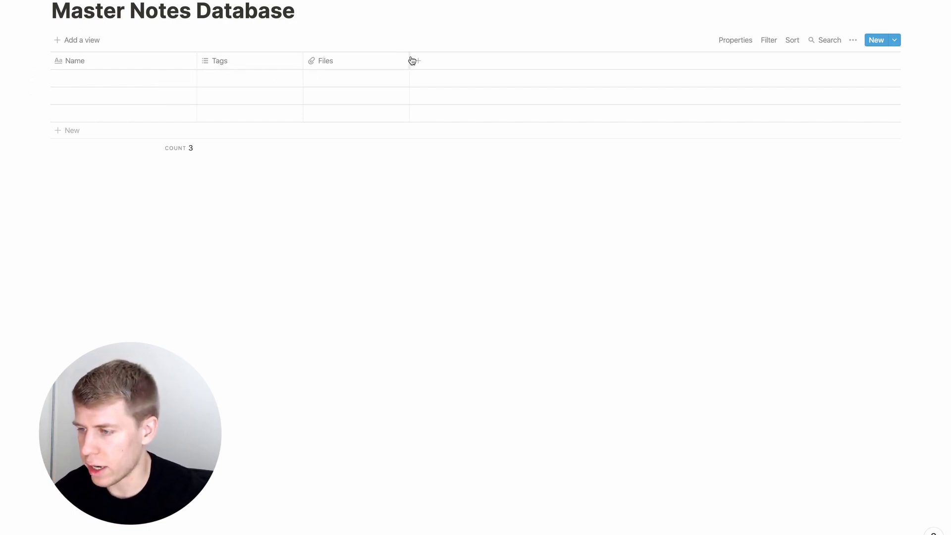
- Add a Tag relation column linked to the Master Tag Database
left_click(414, 60)
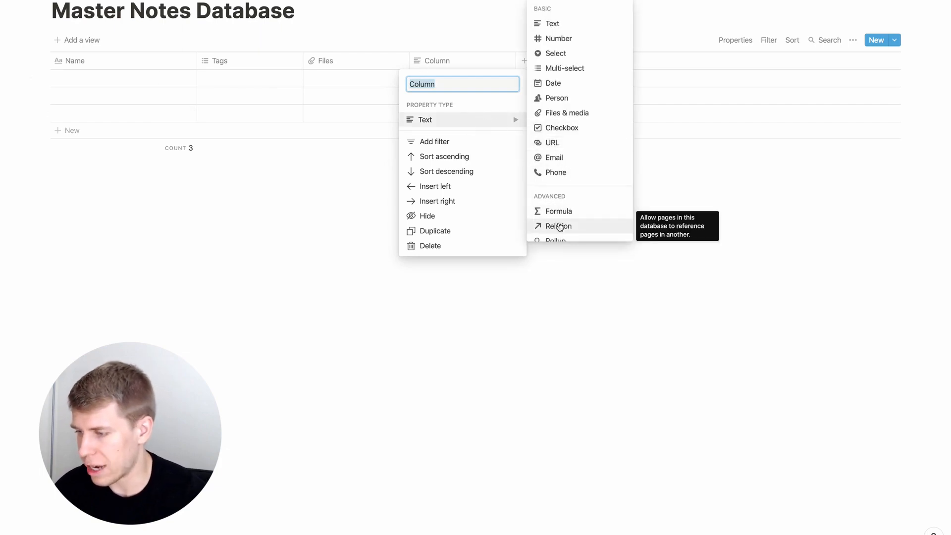
left_click(558, 226)
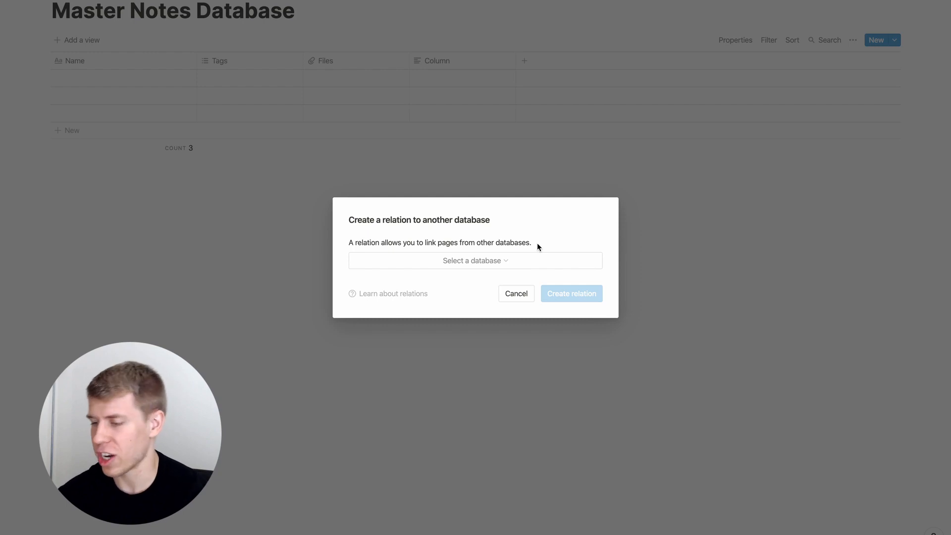
left_click(475, 261)
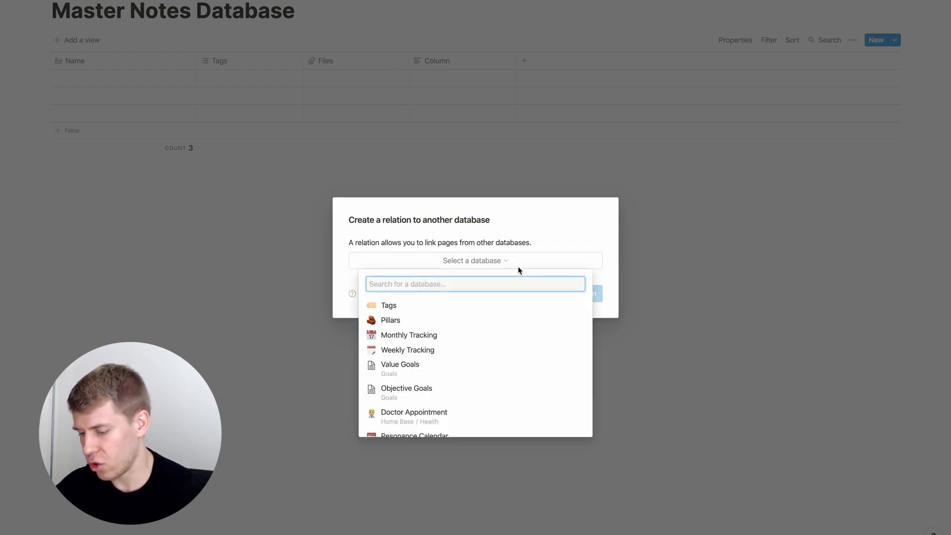
type("master ta")
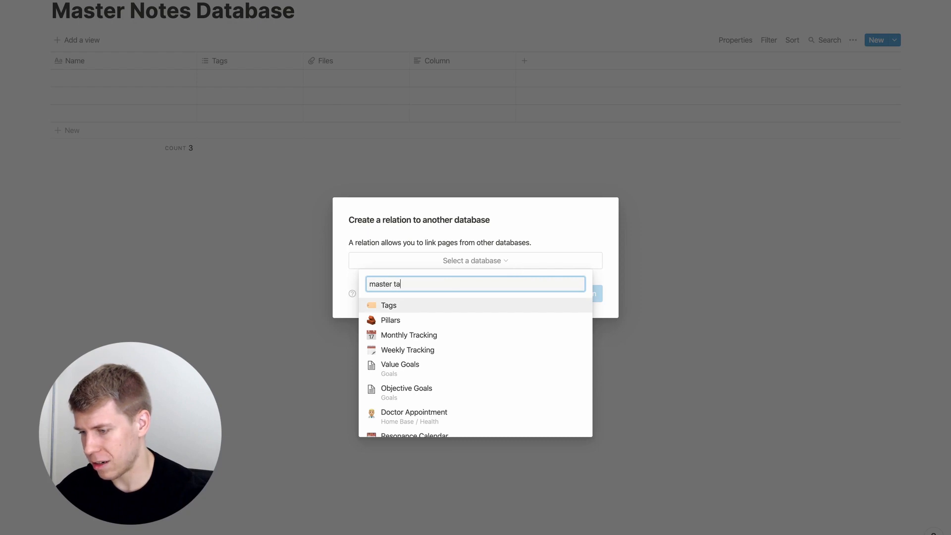
type("g")
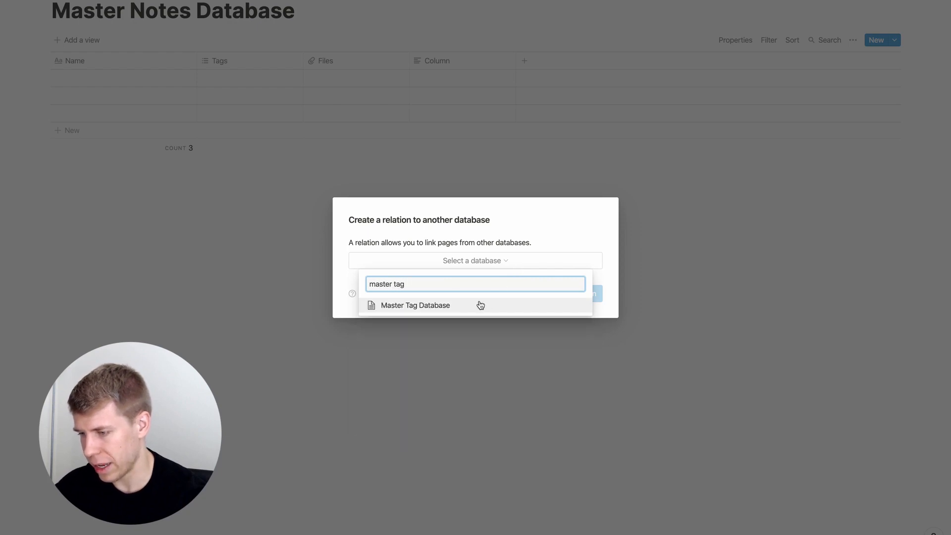
left_click(415, 305)
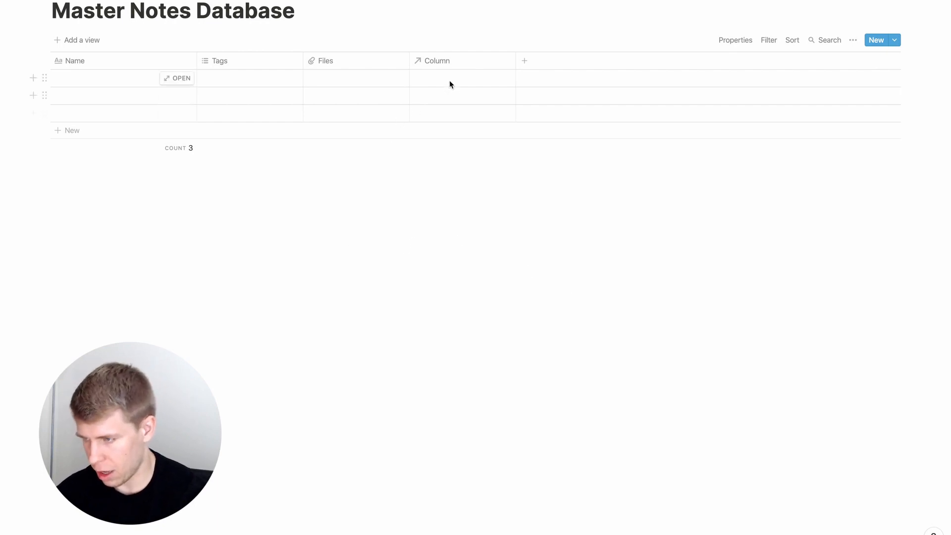
left_click(437, 61)
type("Tag")
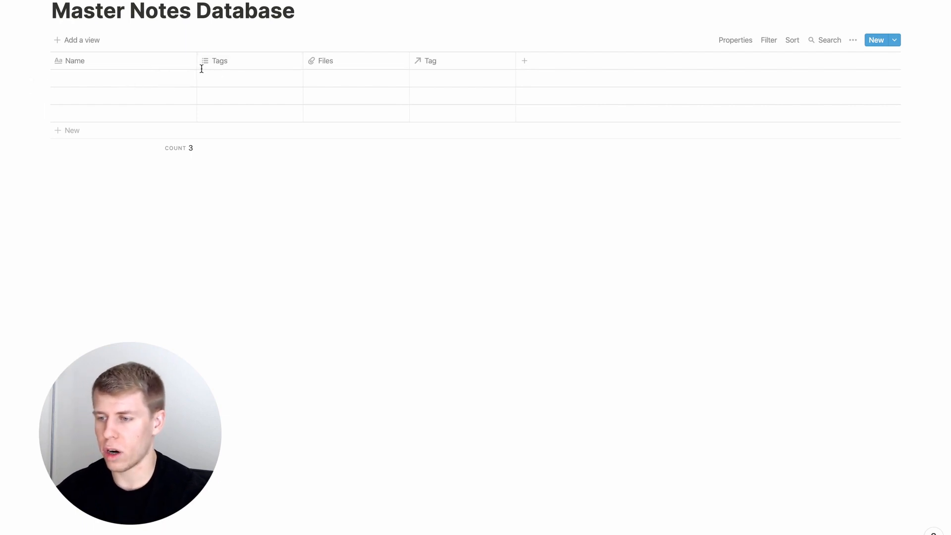
- Make Tags a Class select column and Files a Date column
left_click(220, 61)
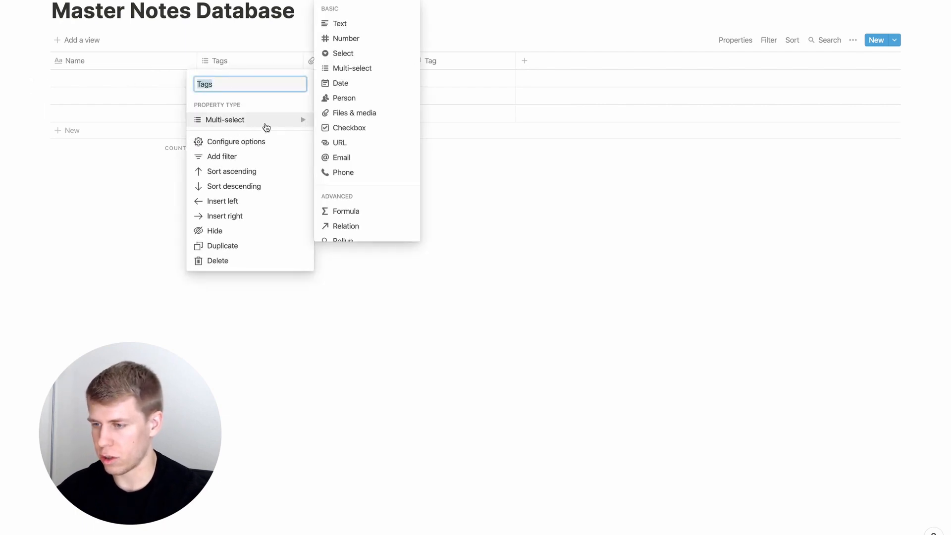
mouse_move(347, 98)
type("Class")
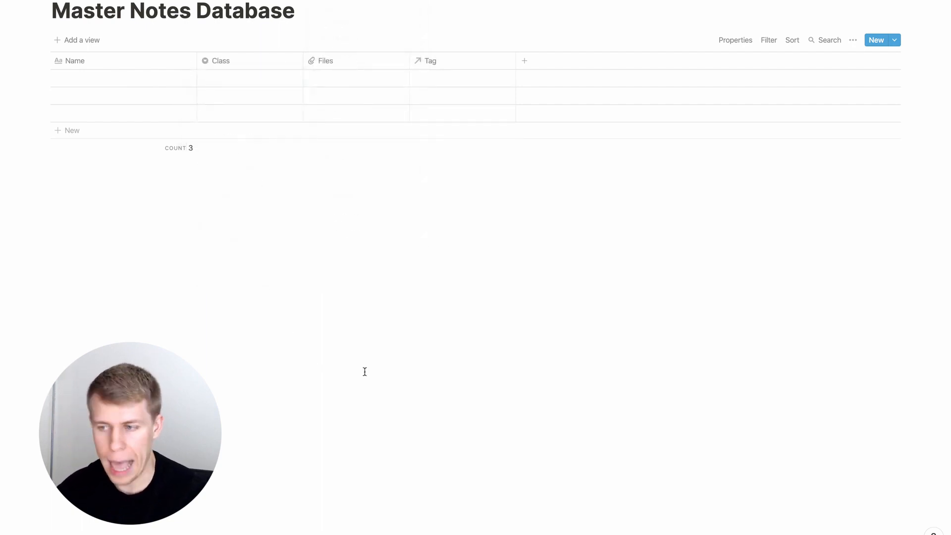
left_click(325, 61)
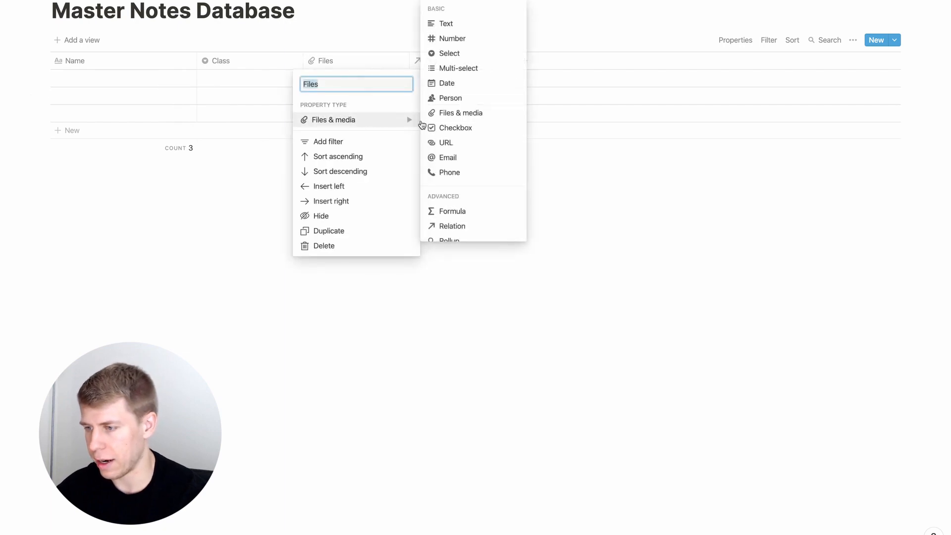
left_click(447, 83)
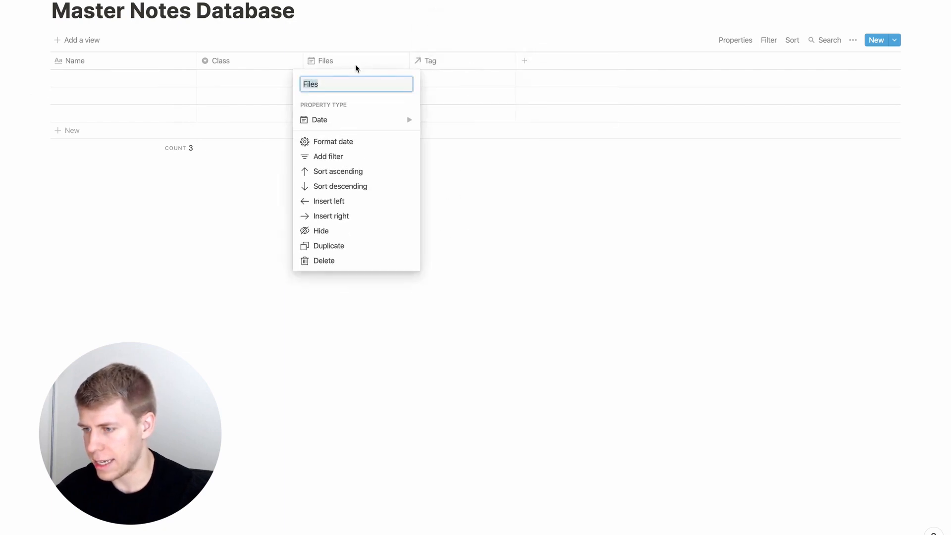
left_click(319, 119)
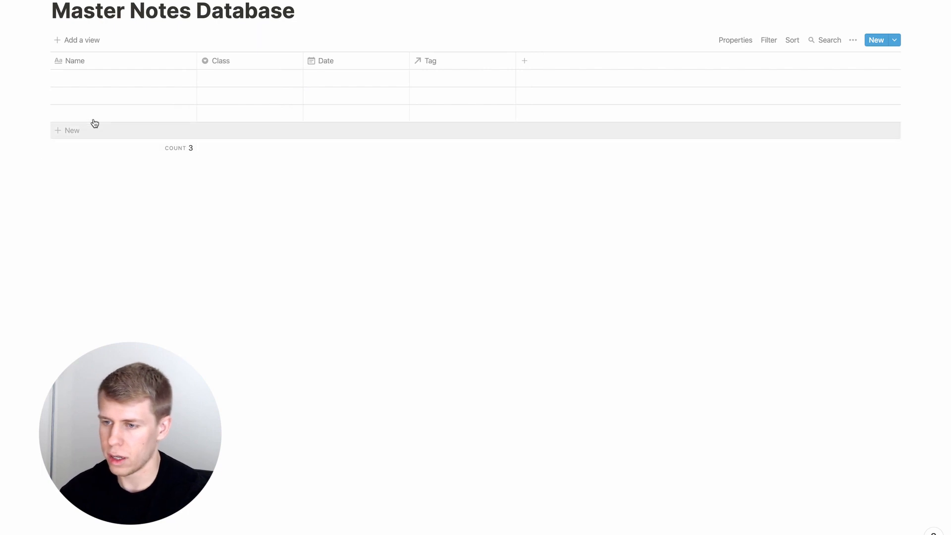
- Give the first note a new 'Finance' class option
left_click(249, 78)
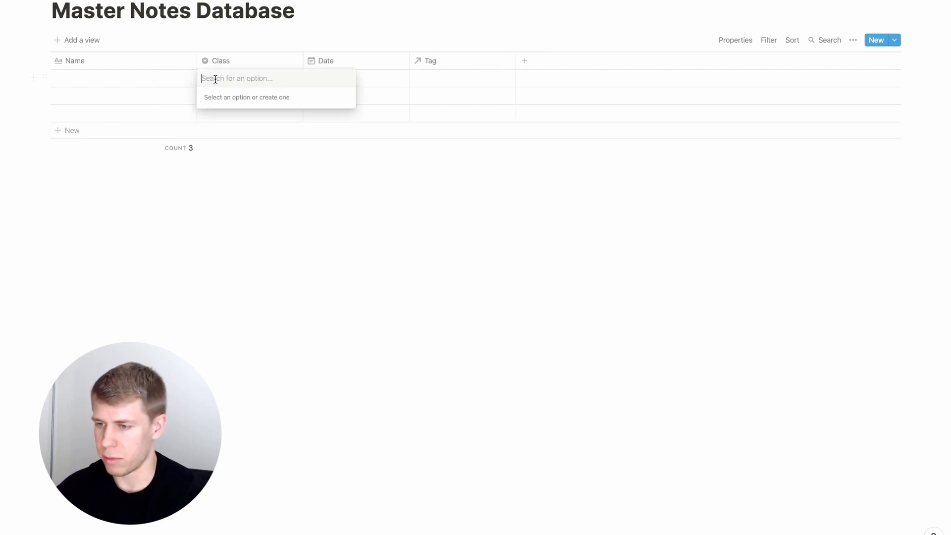
type("Finance")
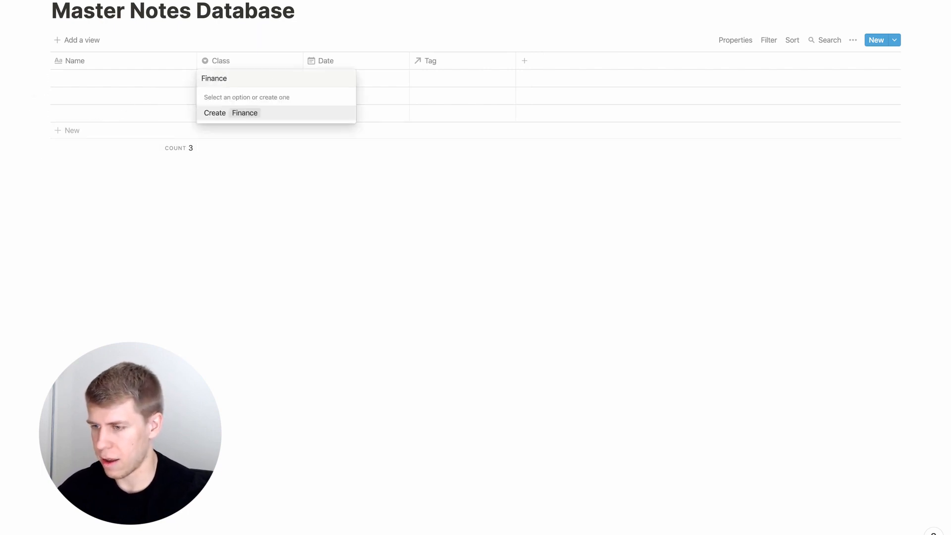
left_click(230, 113)
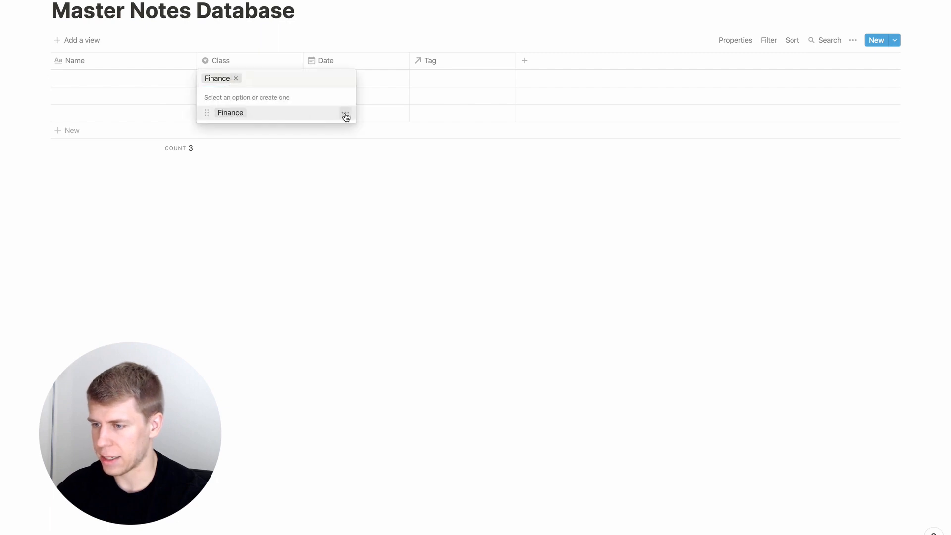
left_click(345, 114)
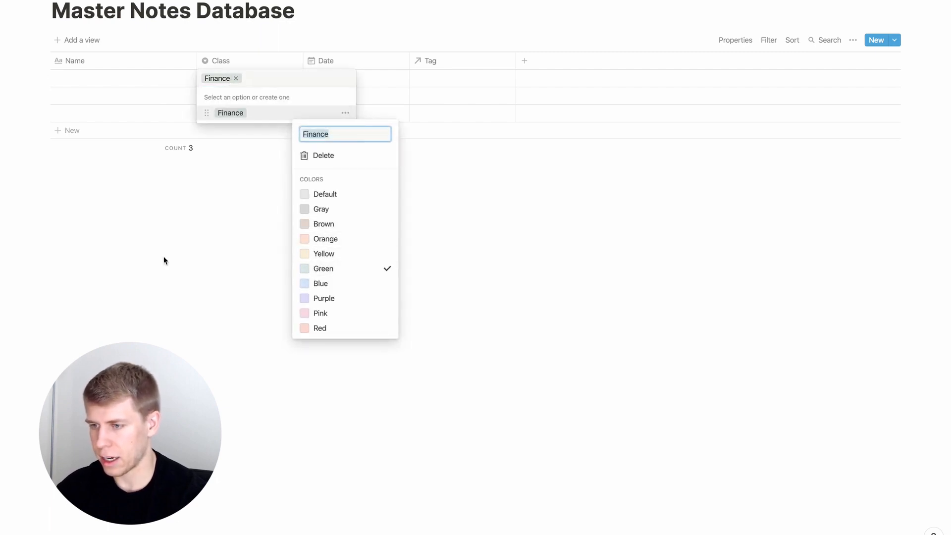
left_click(129, 81)
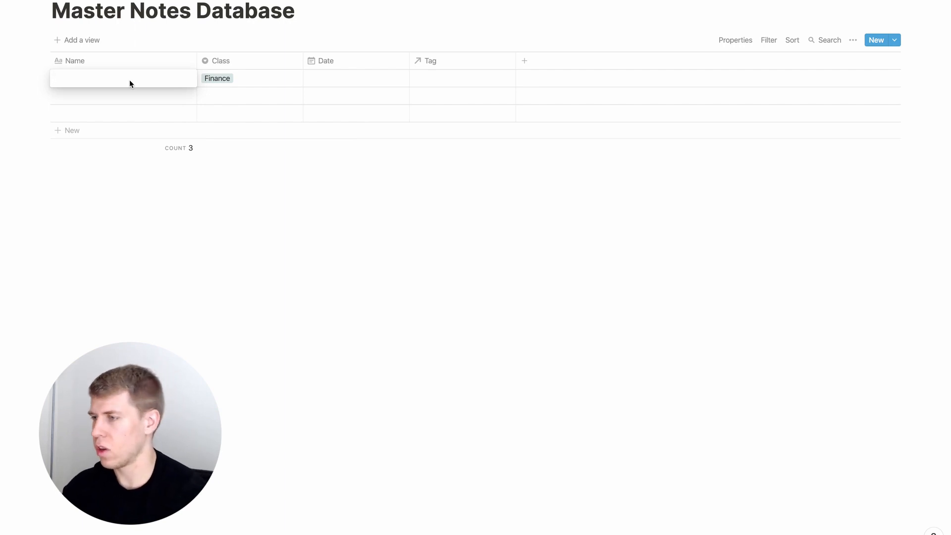
- Name the first note 'The Power of Excel' and open it as a full page
type("The")
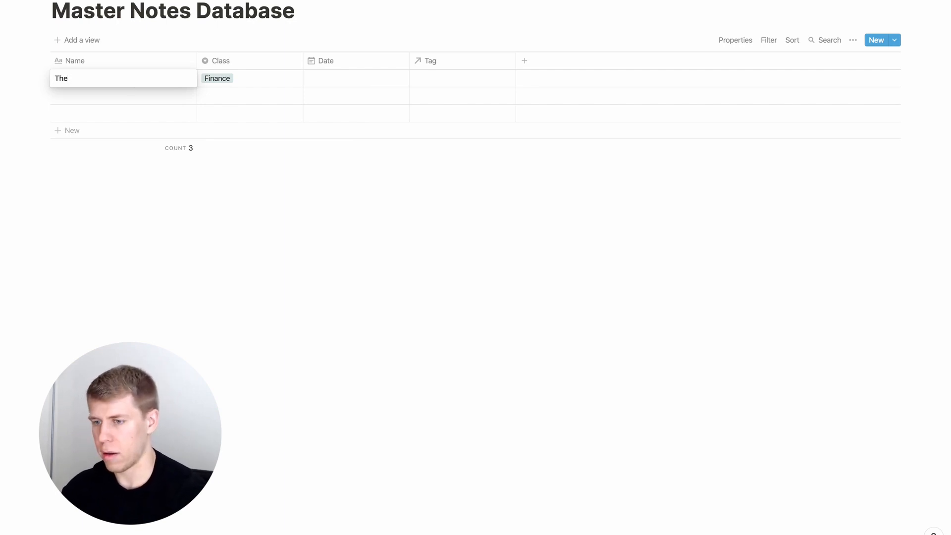
type("Power of Excel")
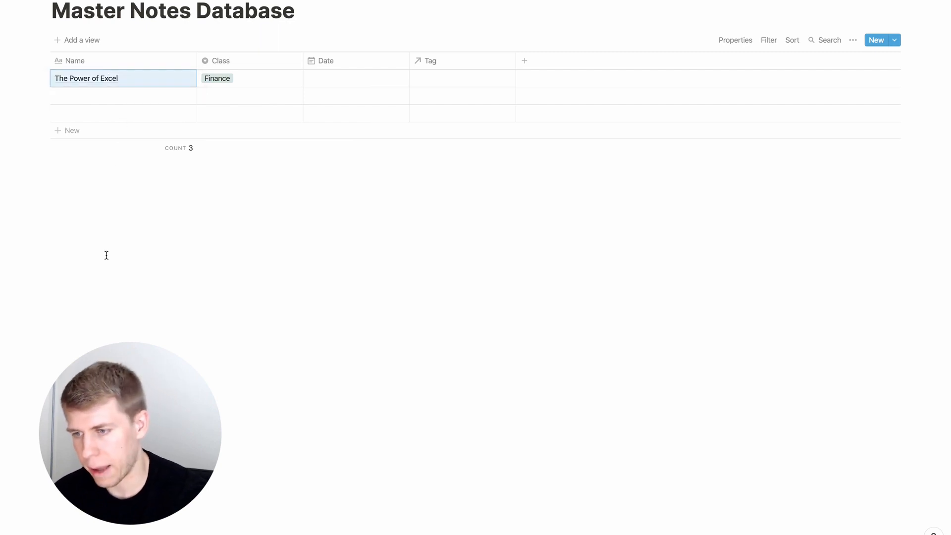
left_click(85, 78)
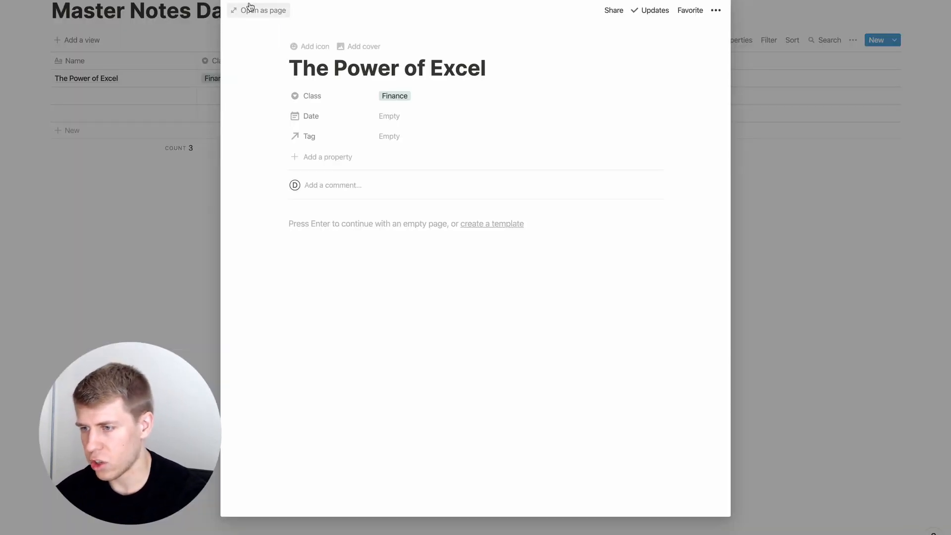
left_click(263, 10)
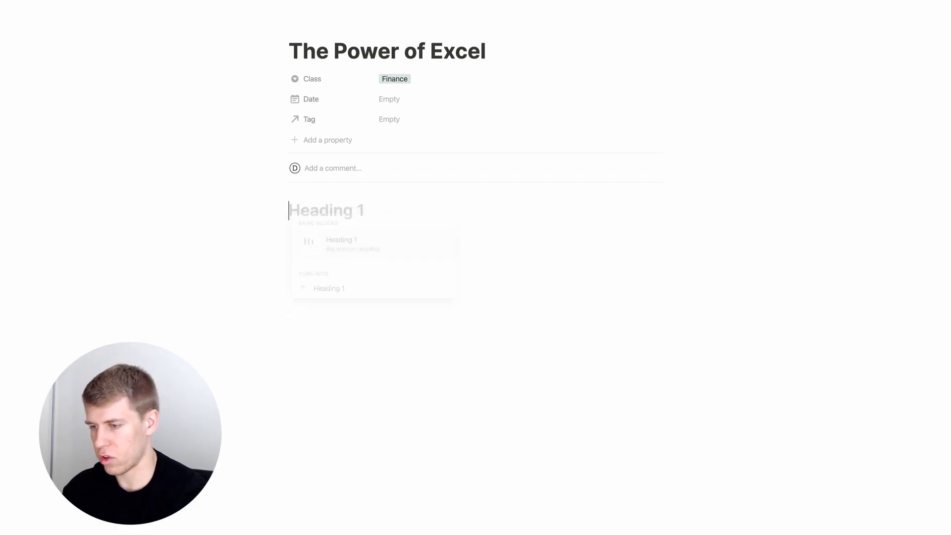
- Add headings 'Excel is Awesome' and 'Using Function in Excel' to the note
type("Excel is Aesome")
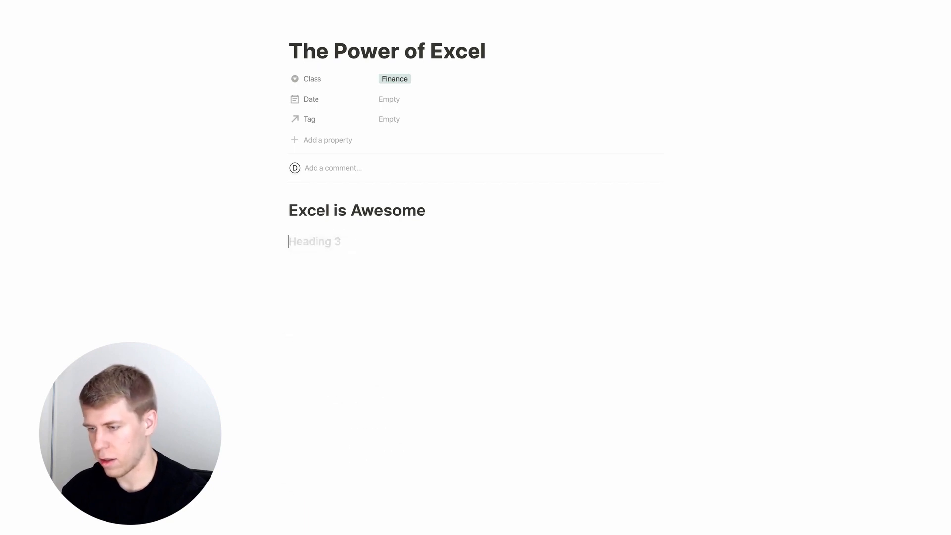
type("Using Function in")
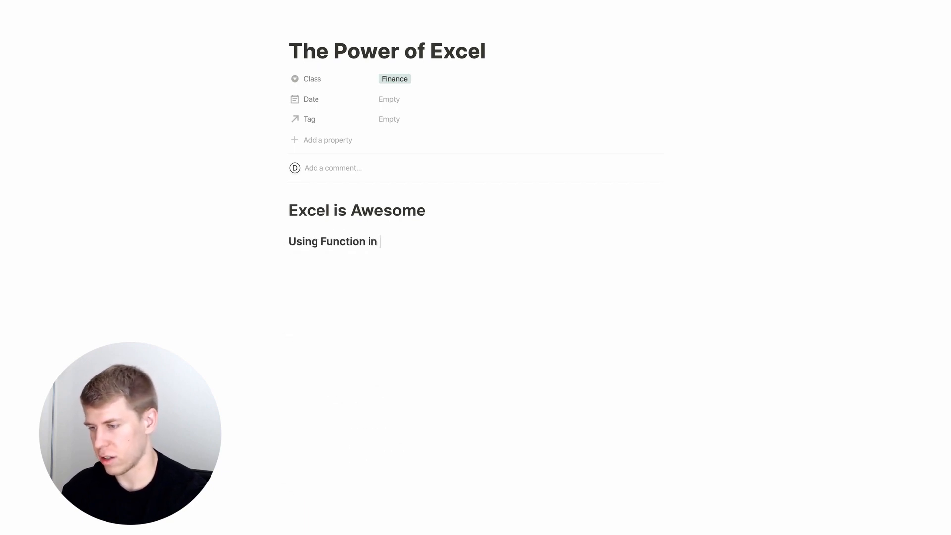
type("Excel")
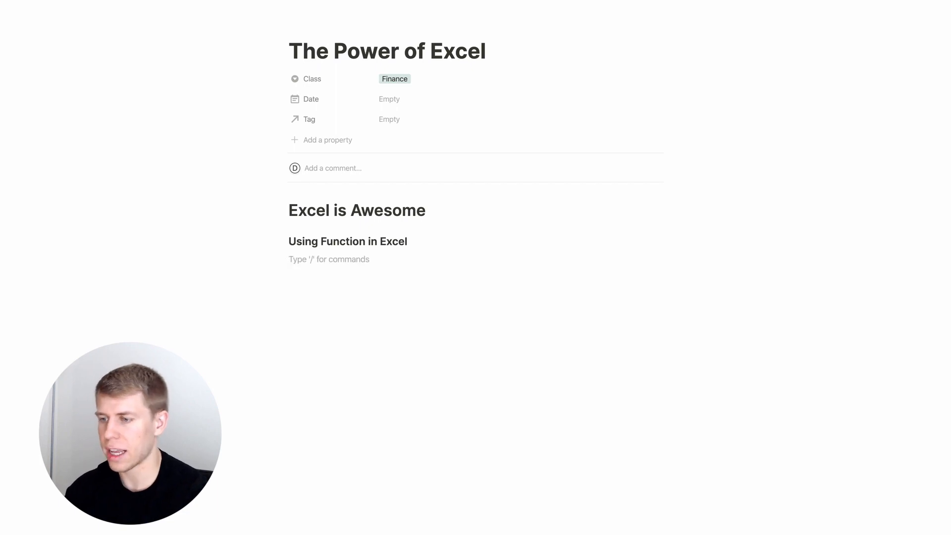
- Date 'The Power of Excel' Sep 12, 2020 and link it to the Finance tag
left_click(389, 99)
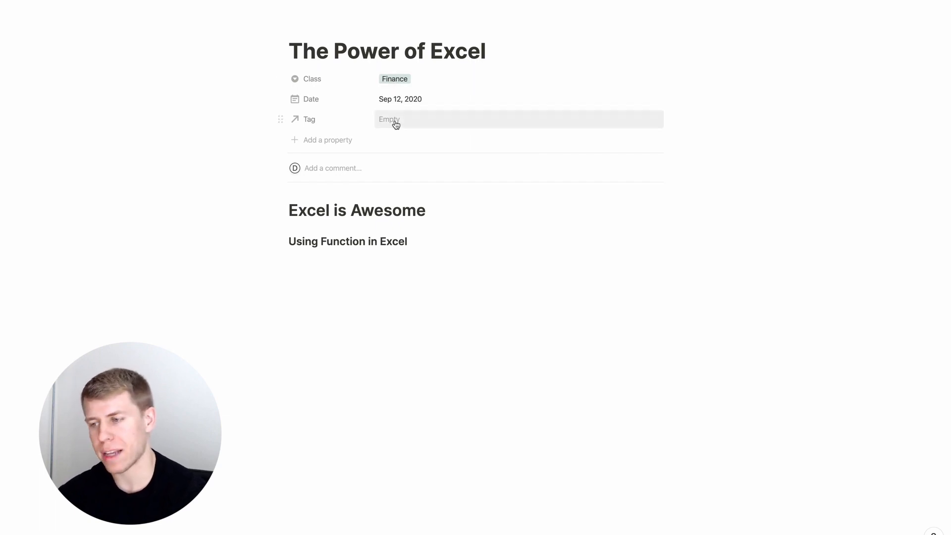
left_click(391, 121)
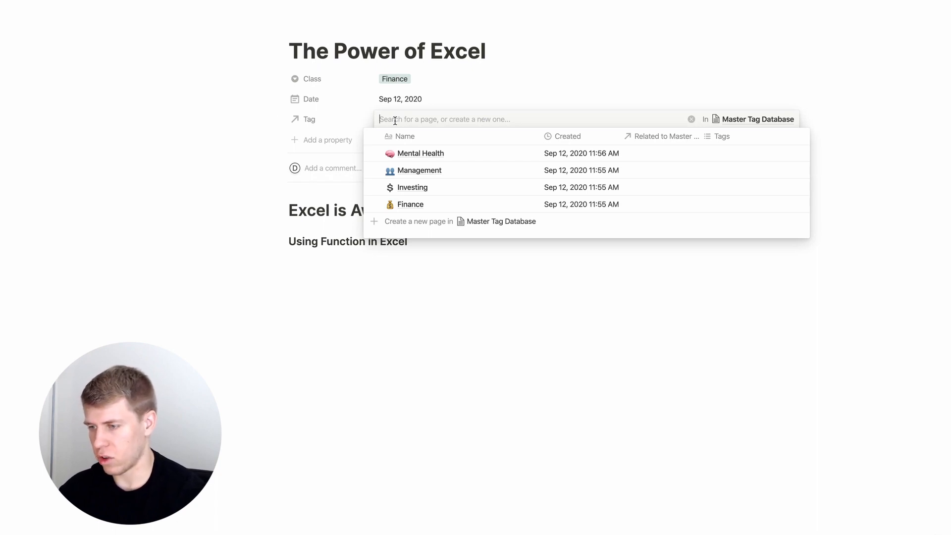
mouse_move(421, 204)
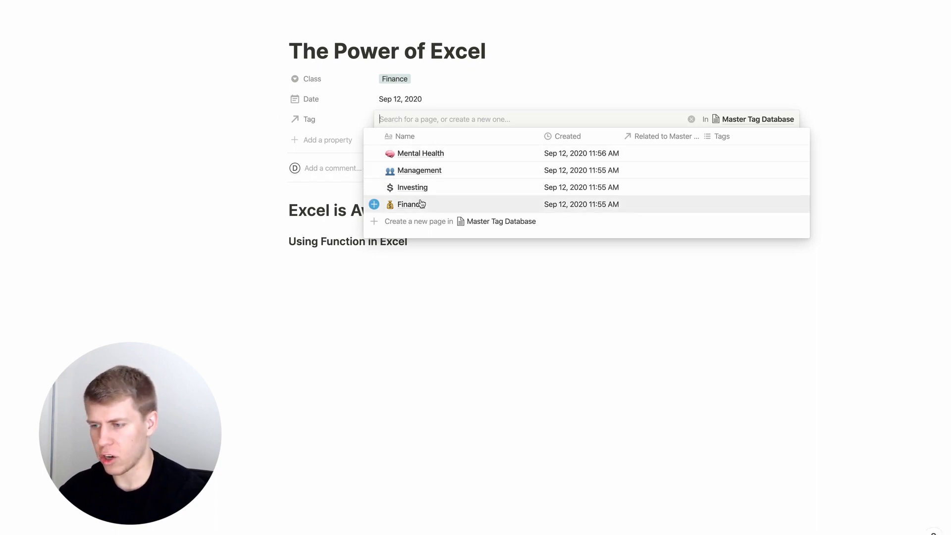
left_click(409, 204)
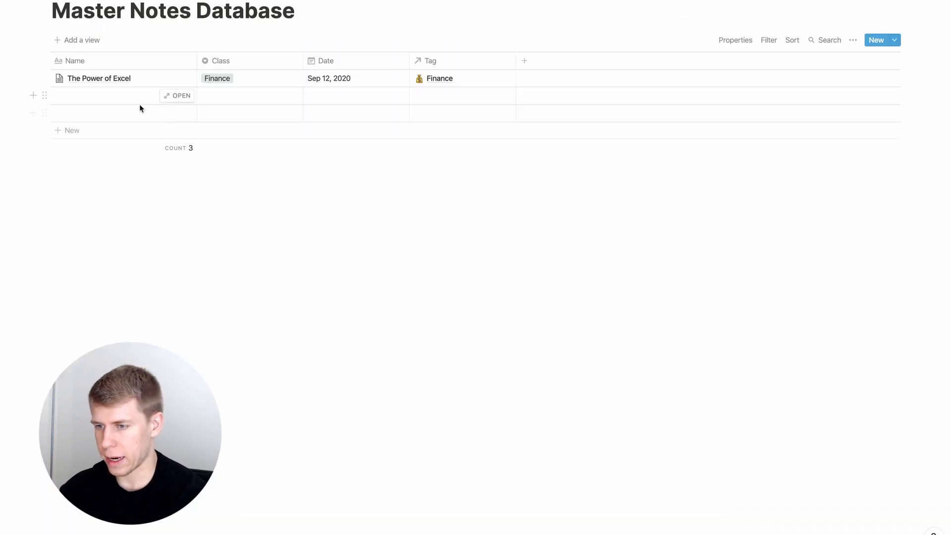
- Title the new note 'How To Manage Money'
type("How")
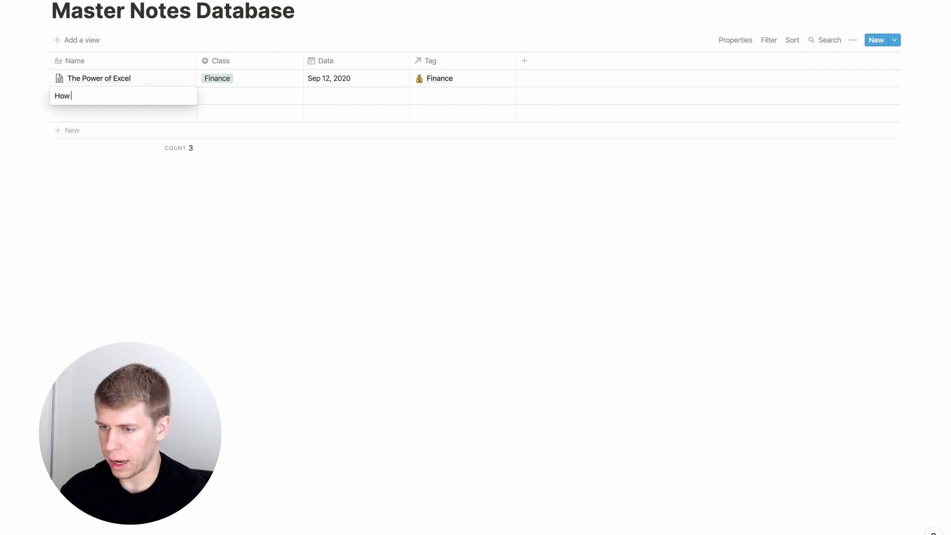
type("To Manage")
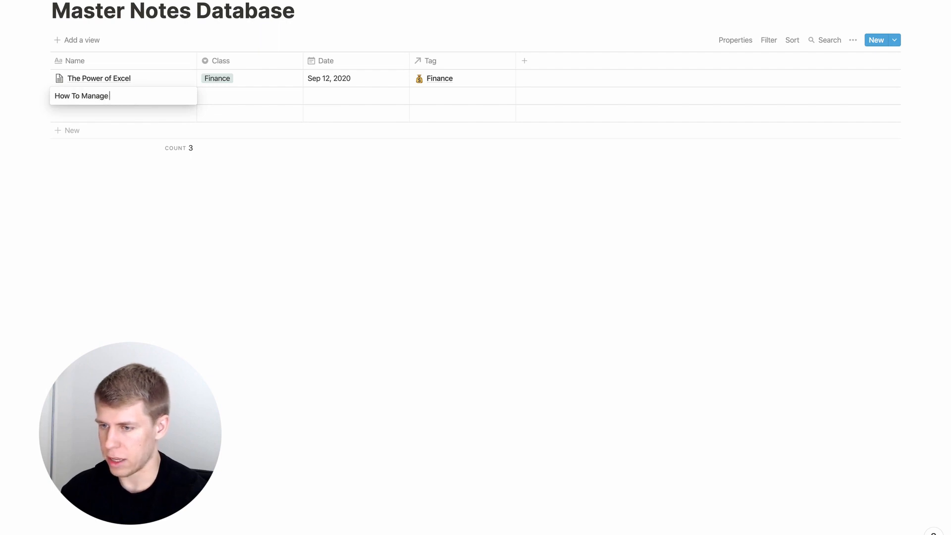
type("Money")
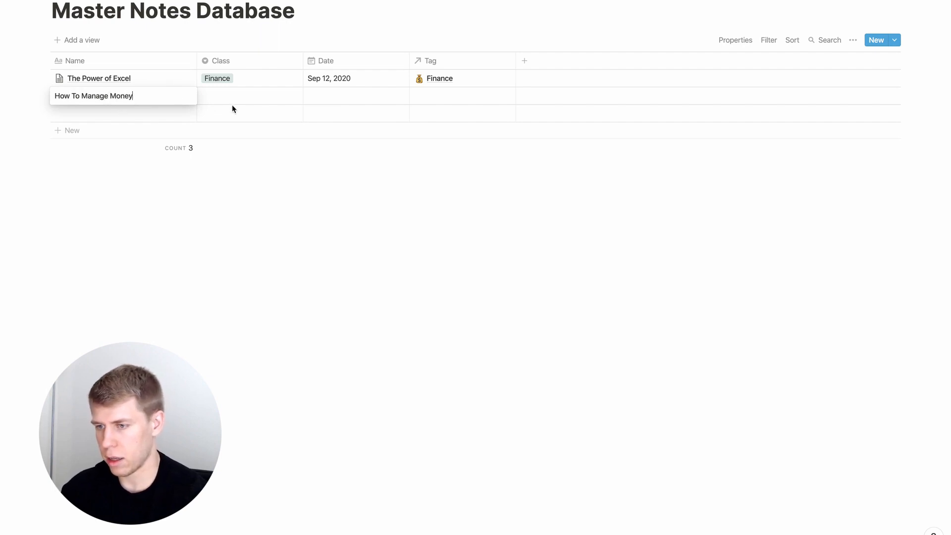
- Set the note's Class to Finance and link the Finance tag page
type("Fina")
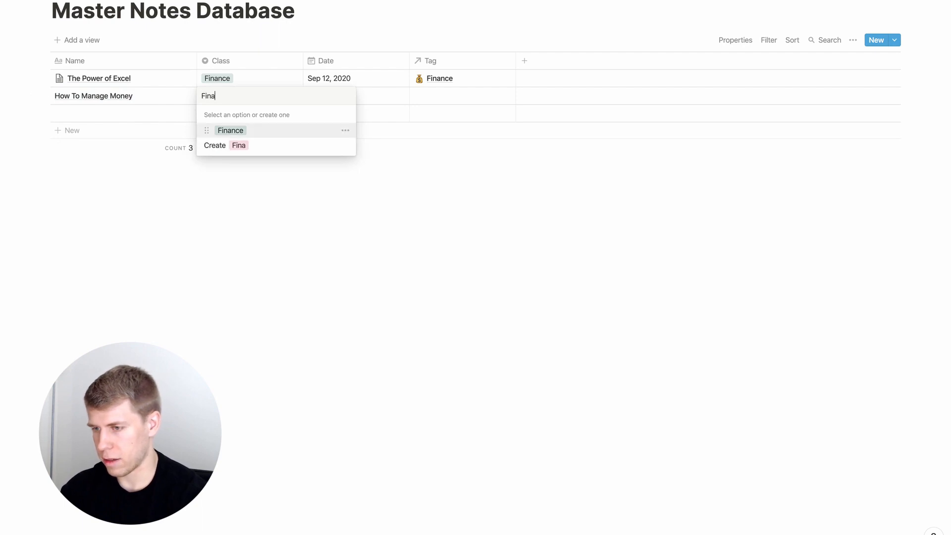
left_click(230, 131)
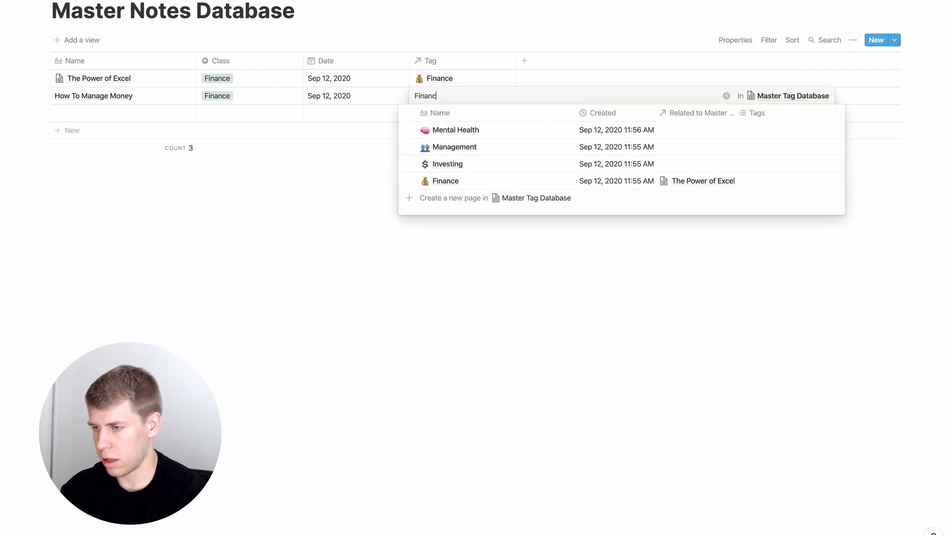
left_click(445, 181)
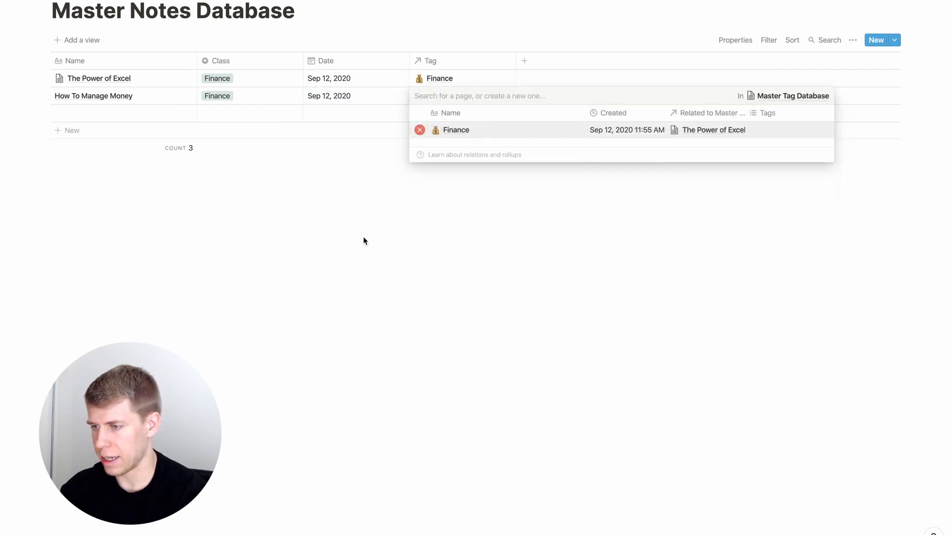
left_click(455, 130)
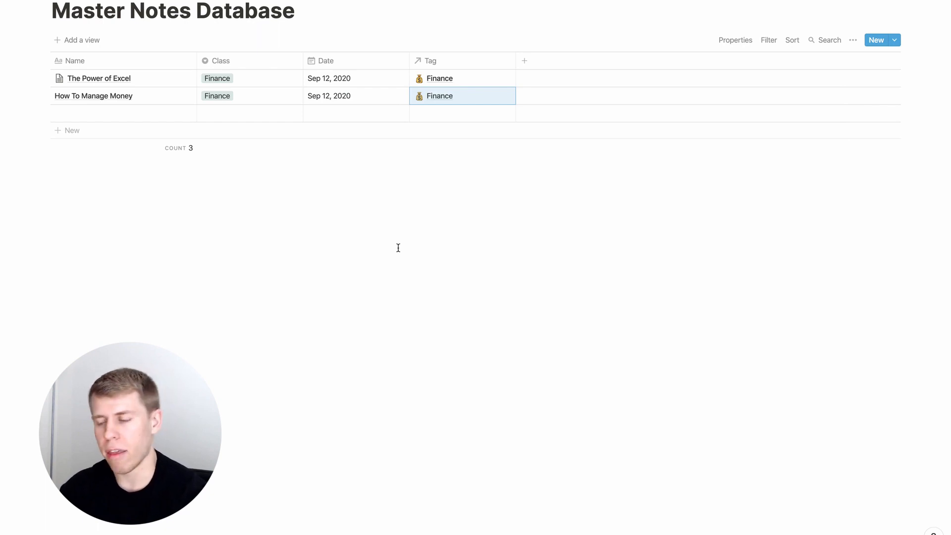
mouse_move(363, 267)
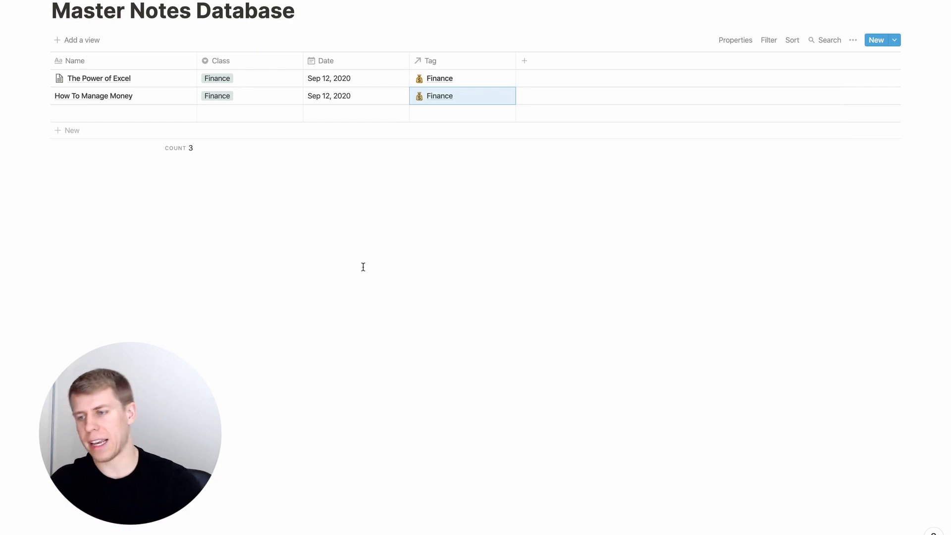
mouse_move(240, 97)
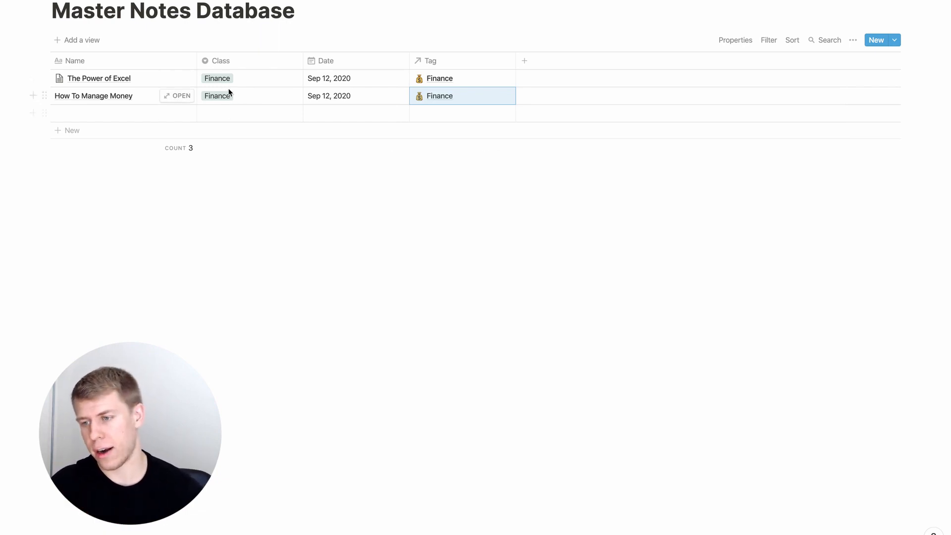
mouse_move(236, 94)
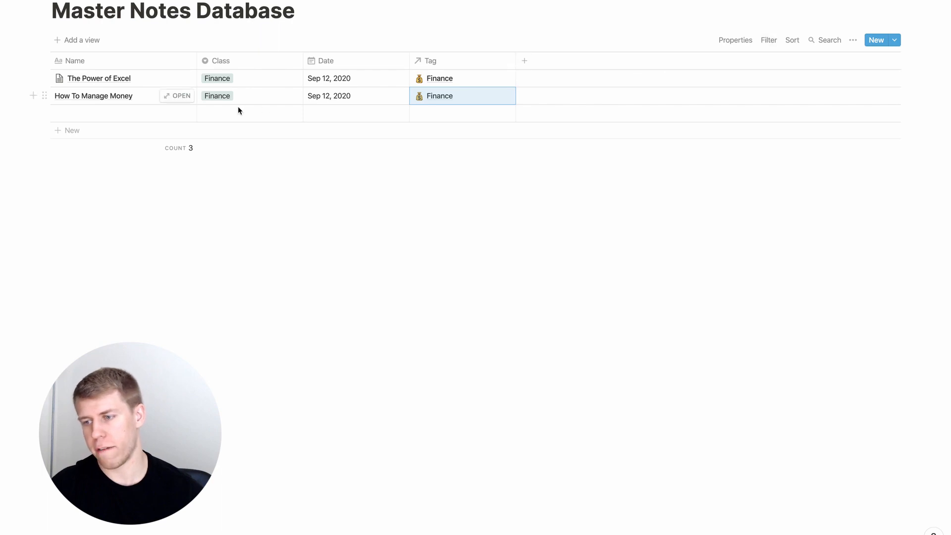
mouse_move(182, 132)
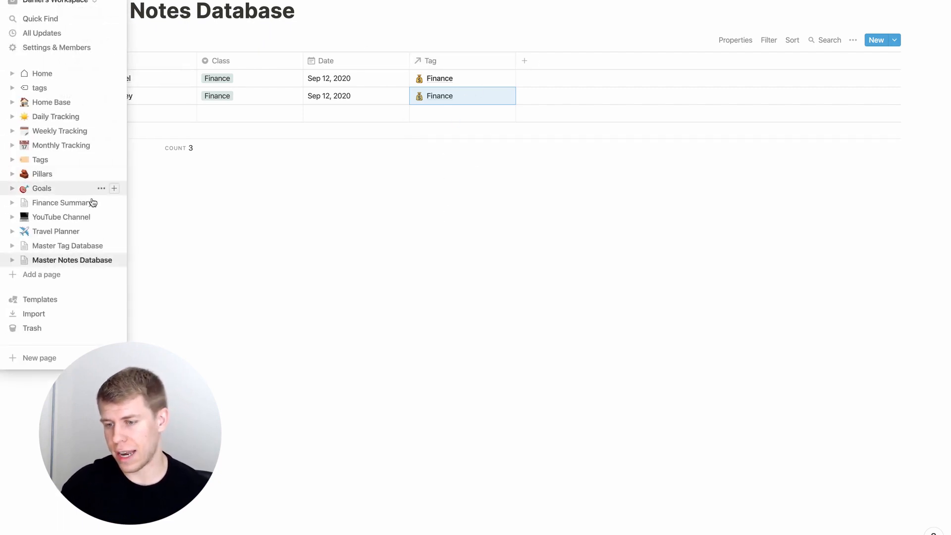
- Open the Finance card from Master Tag Database as a full page and click into its body
left_click(66, 245)
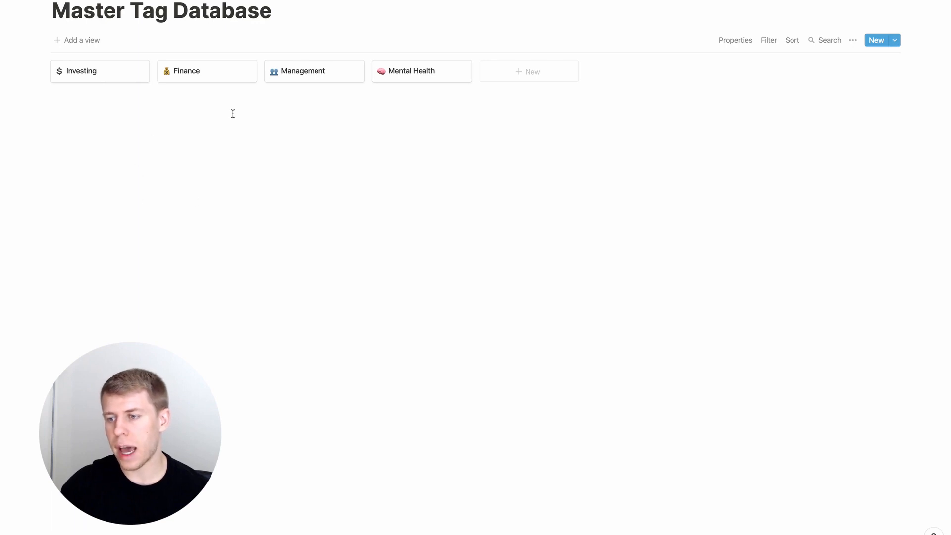
mouse_move(226, 79)
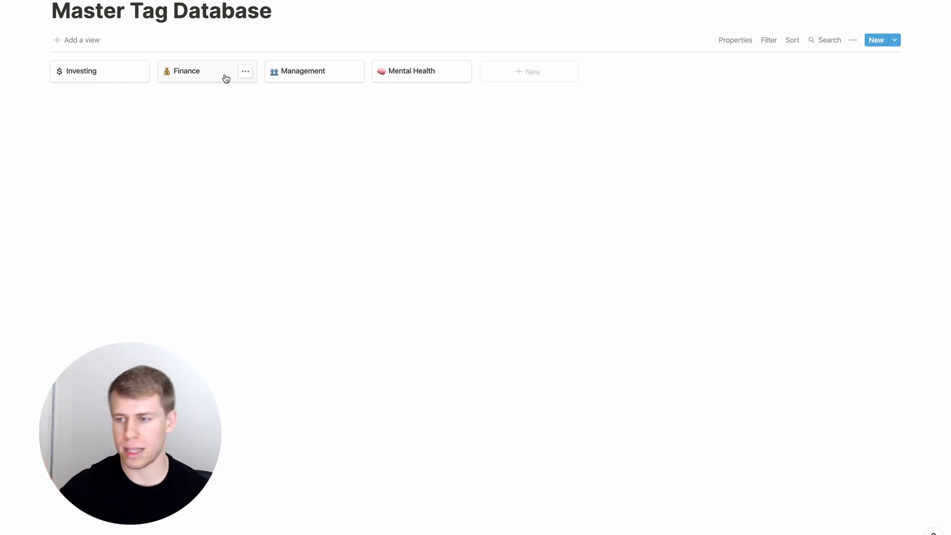
left_click(187, 70)
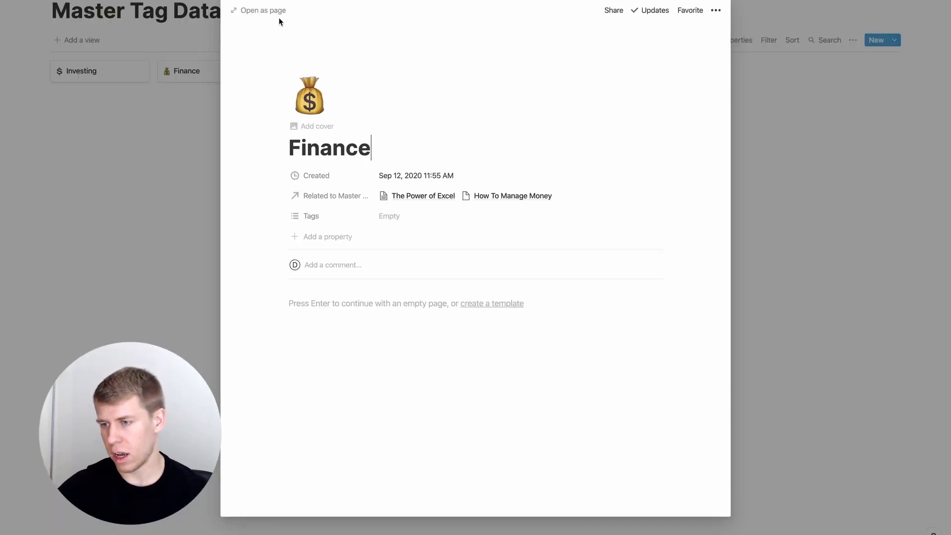
left_click(261, 10)
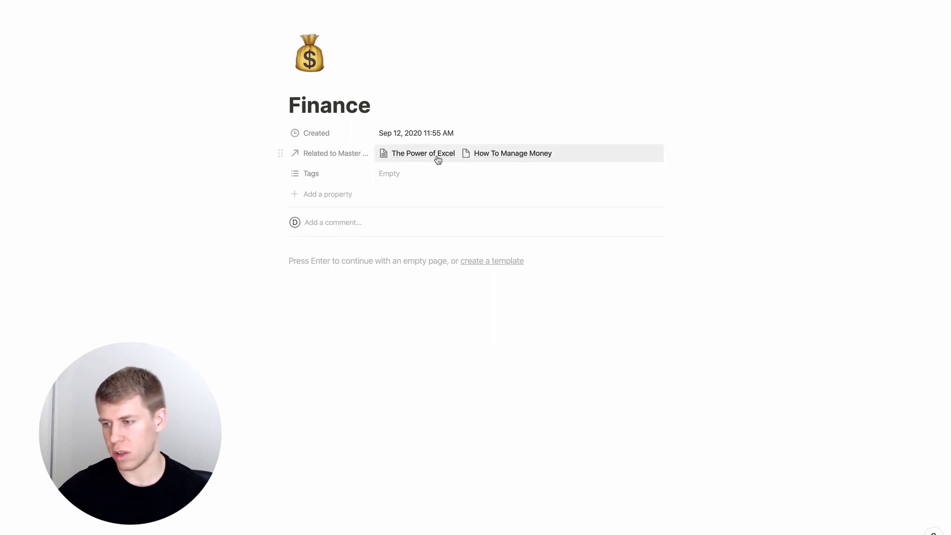
left_click(344, 261)
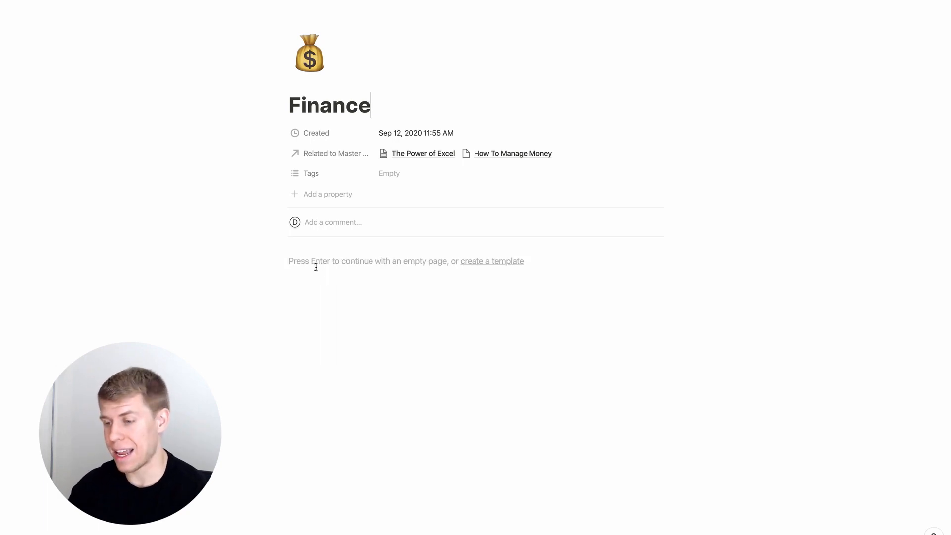
- Add a linked Master Notes Database view filtered to Tag contains Finance
type("/c")
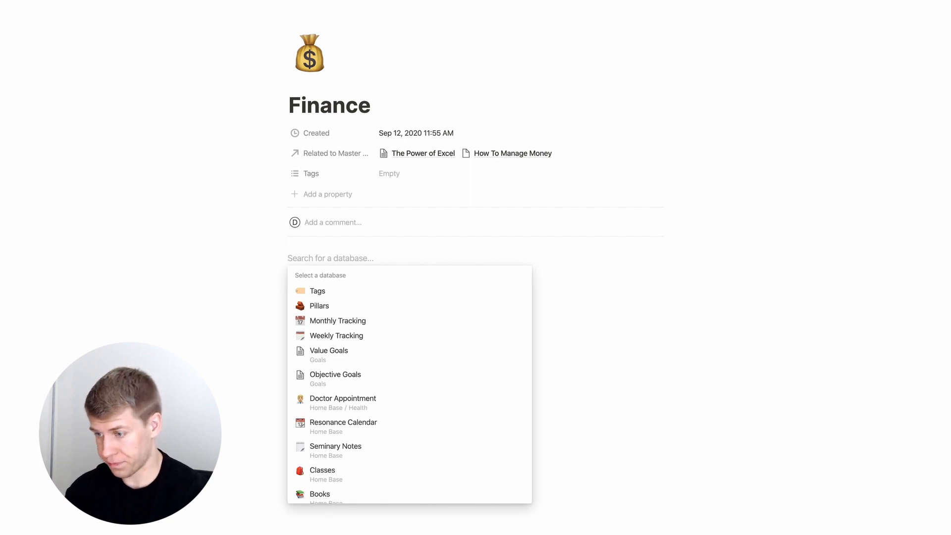
type("Master")
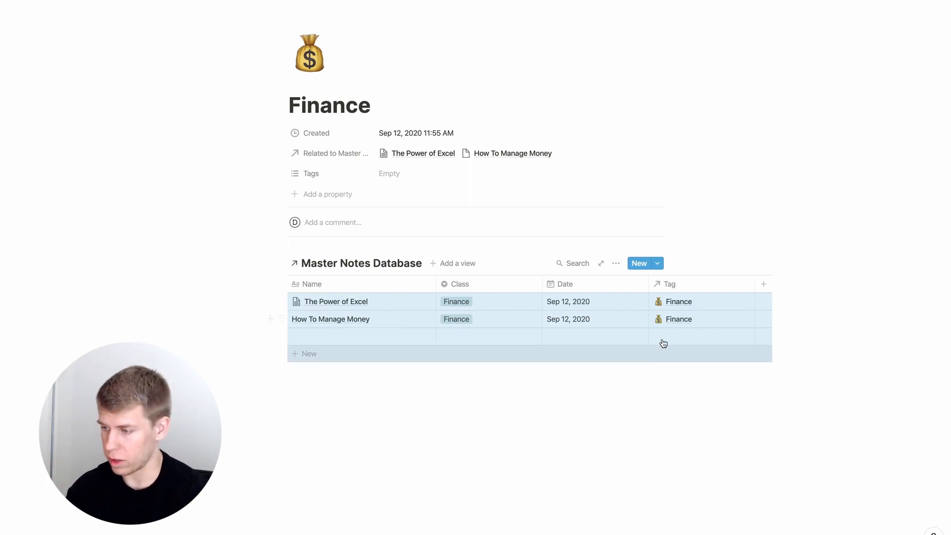
left_click(616, 263)
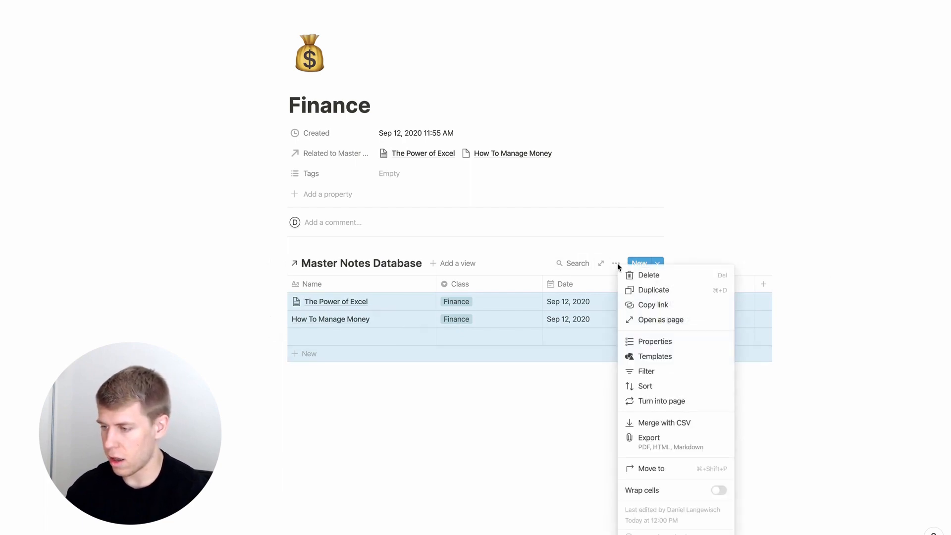
left_click(646, 371)
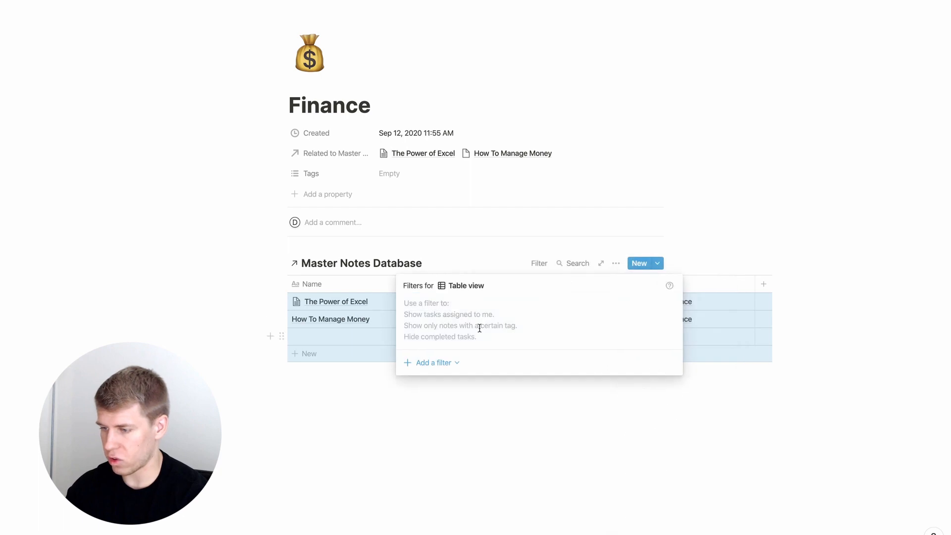
left_click(432, 363)
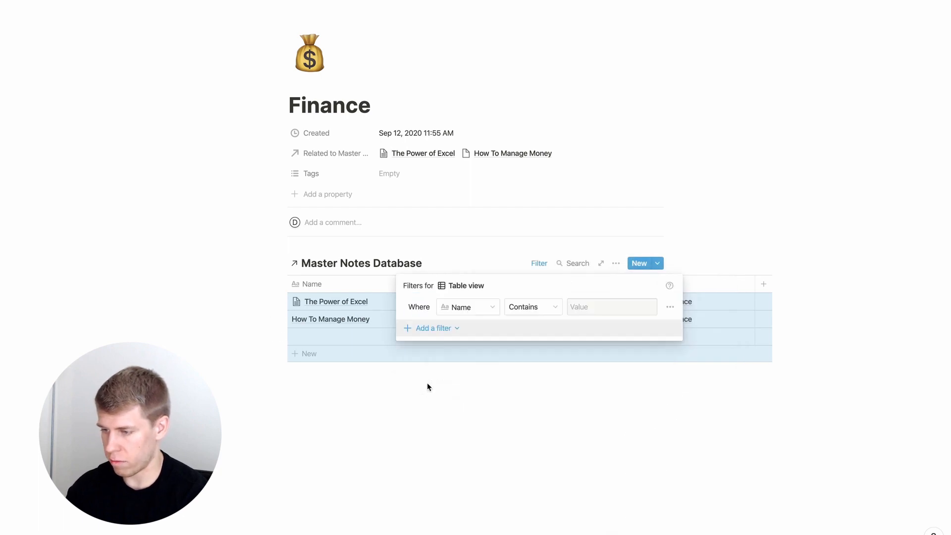
left_click(442, 392)
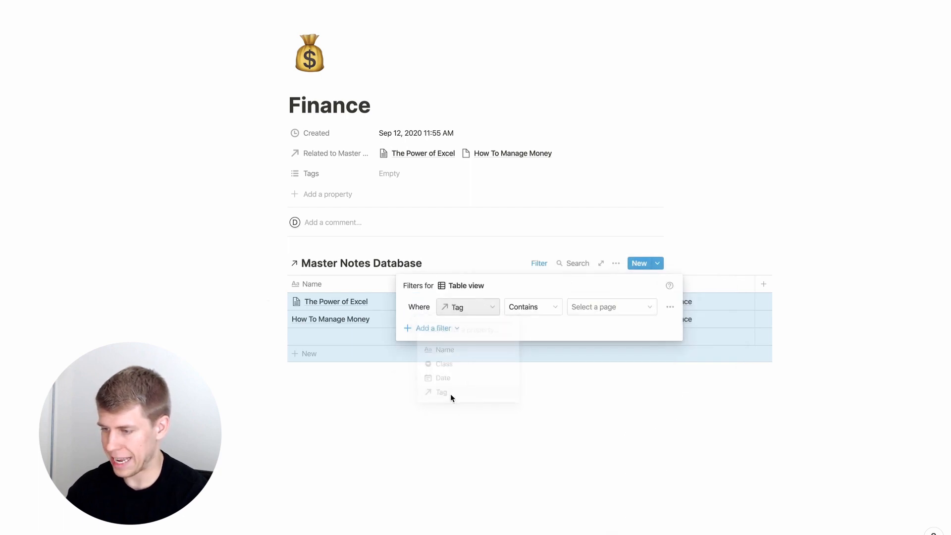
left_click(612, 307)
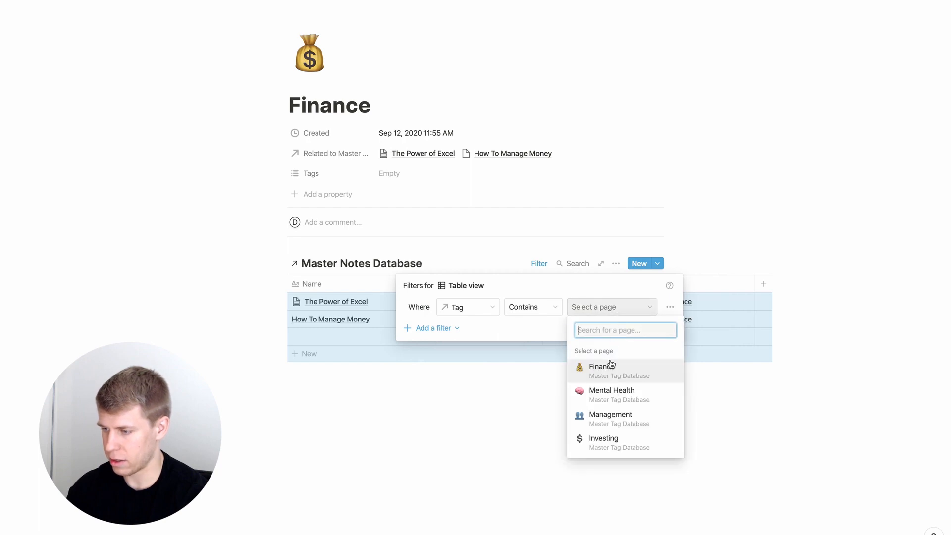
left_click(602, 366)
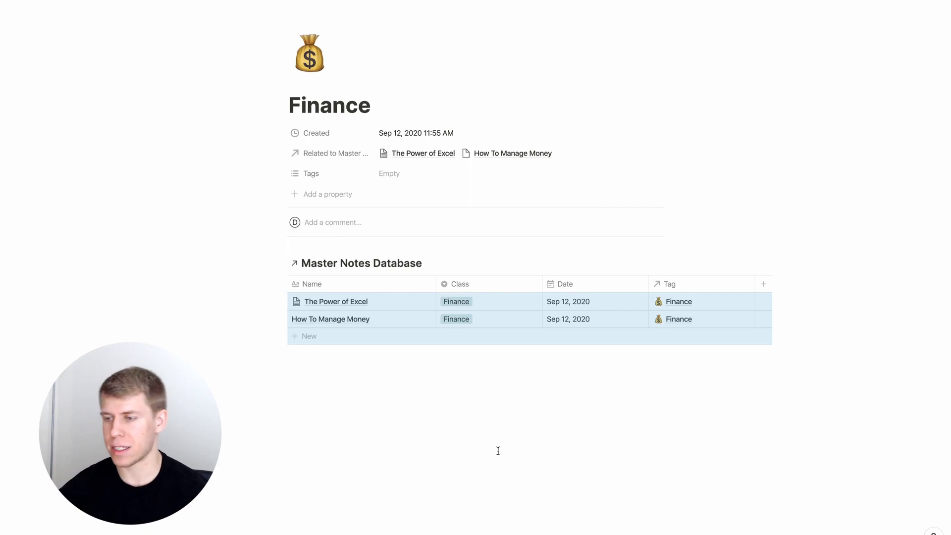
- Go back to the Master Tag Database gallery
left_click(419, 389)
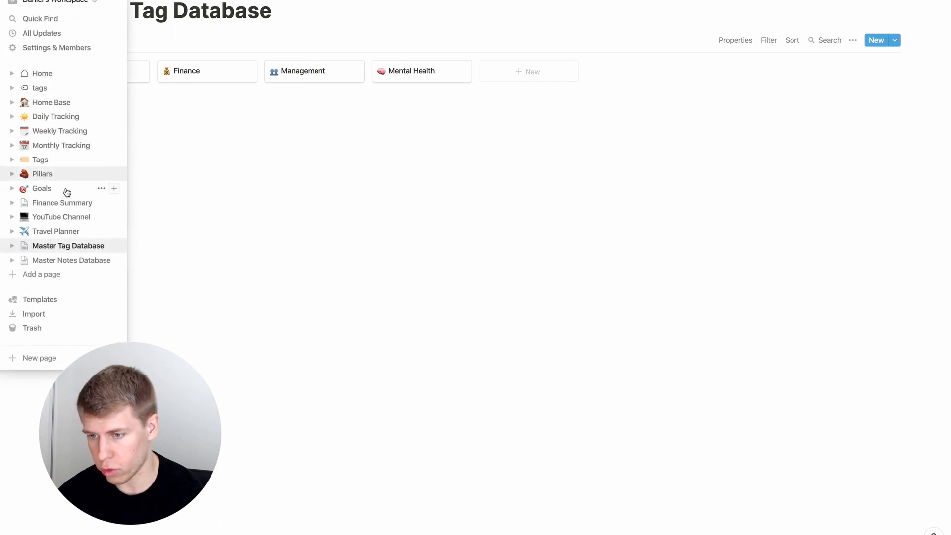
- Open the blank Master Notes Database row and tag it with a new 'Wealth' tag page
left_click(71, 260)
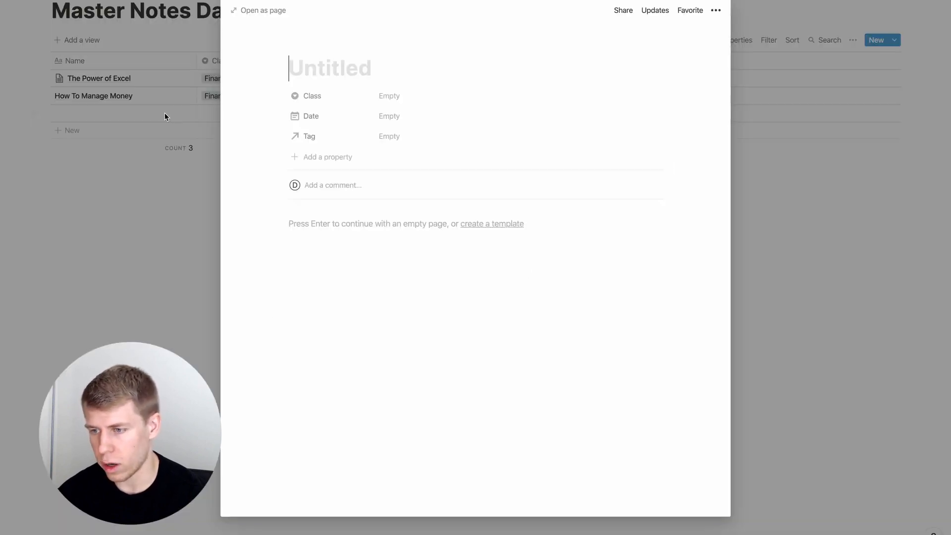
left_click(258, 11)
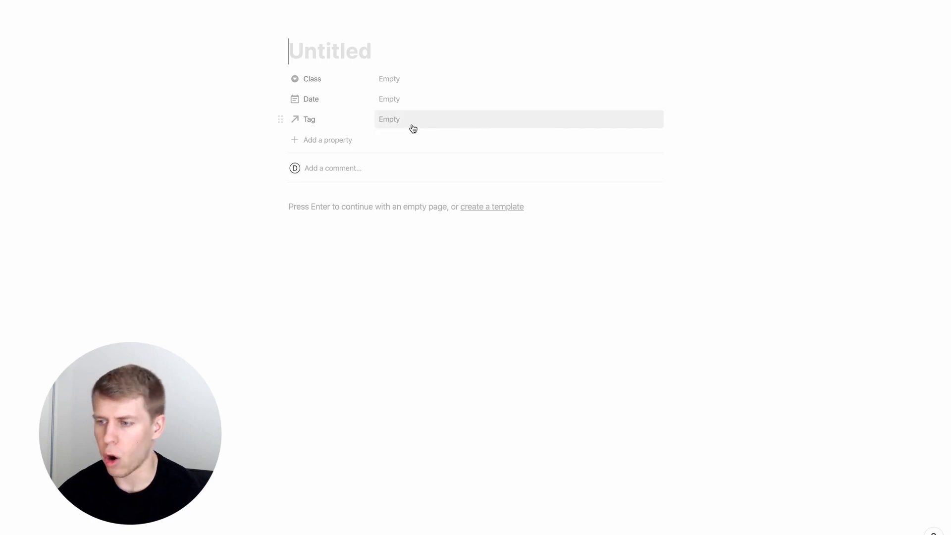
left_click(412, 119)
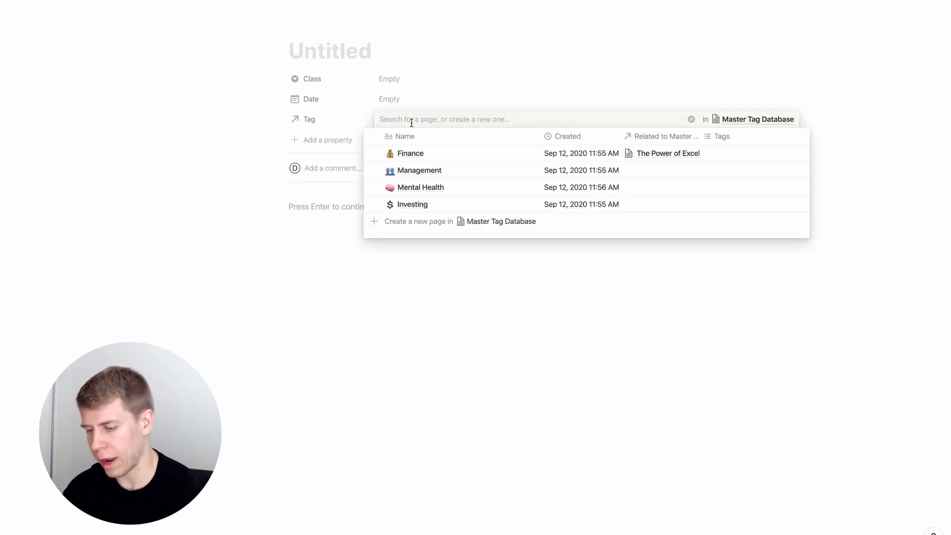
type("Wealth")
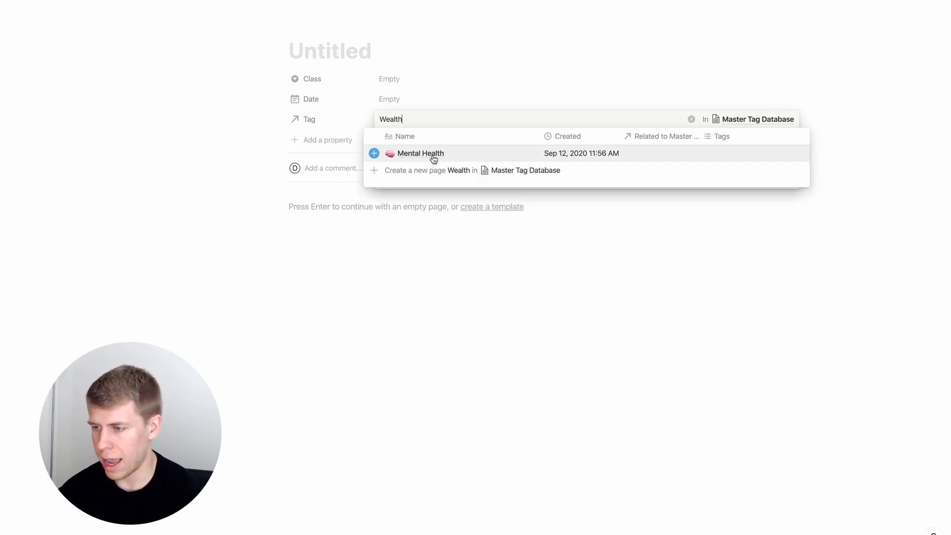
mouse_move(459, 176)
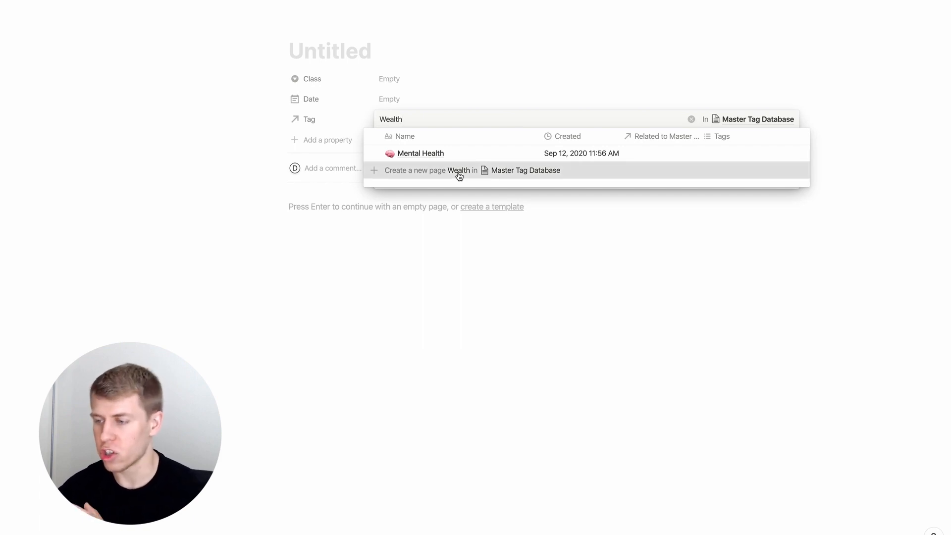
left_click(457, 171)
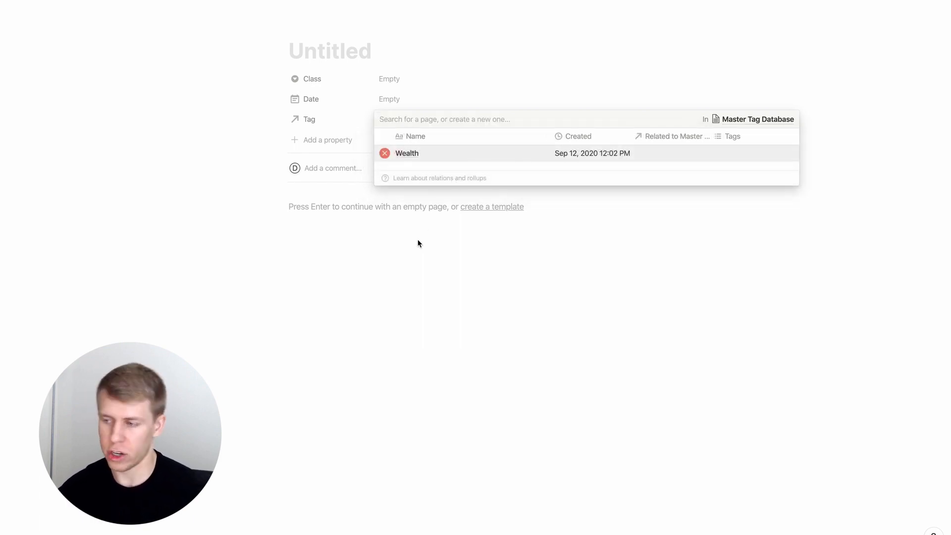
- Close the tag picker and reopen Master Tag Database to see the Wealth card
left_click(407, 153)
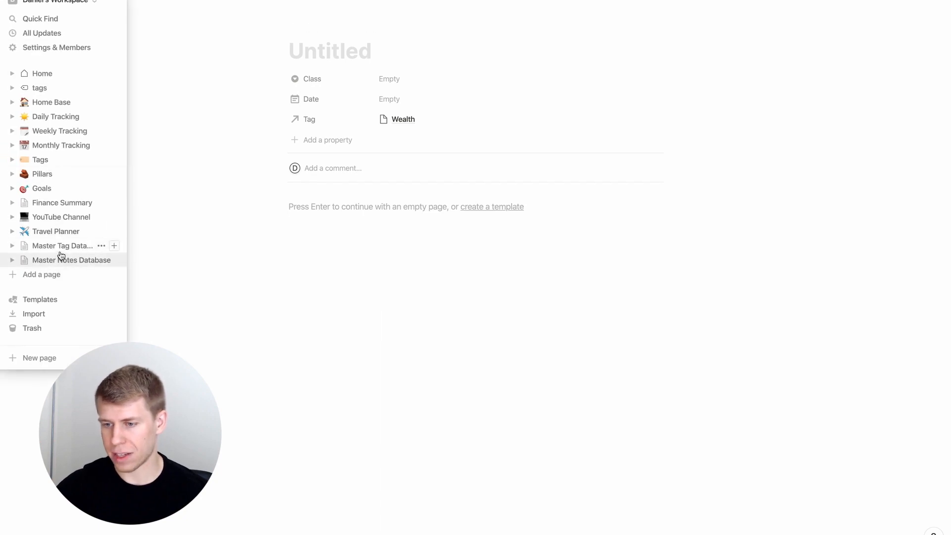
left_click(63, 246)
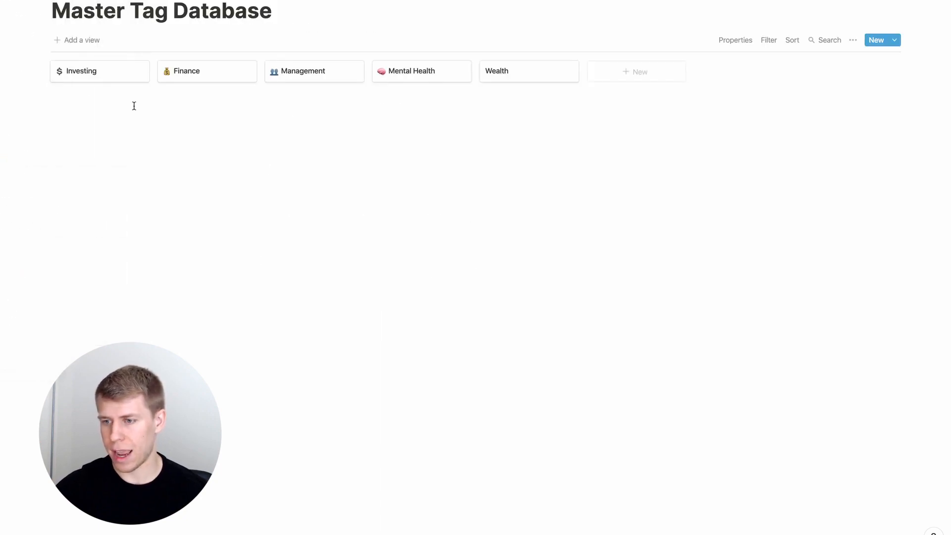